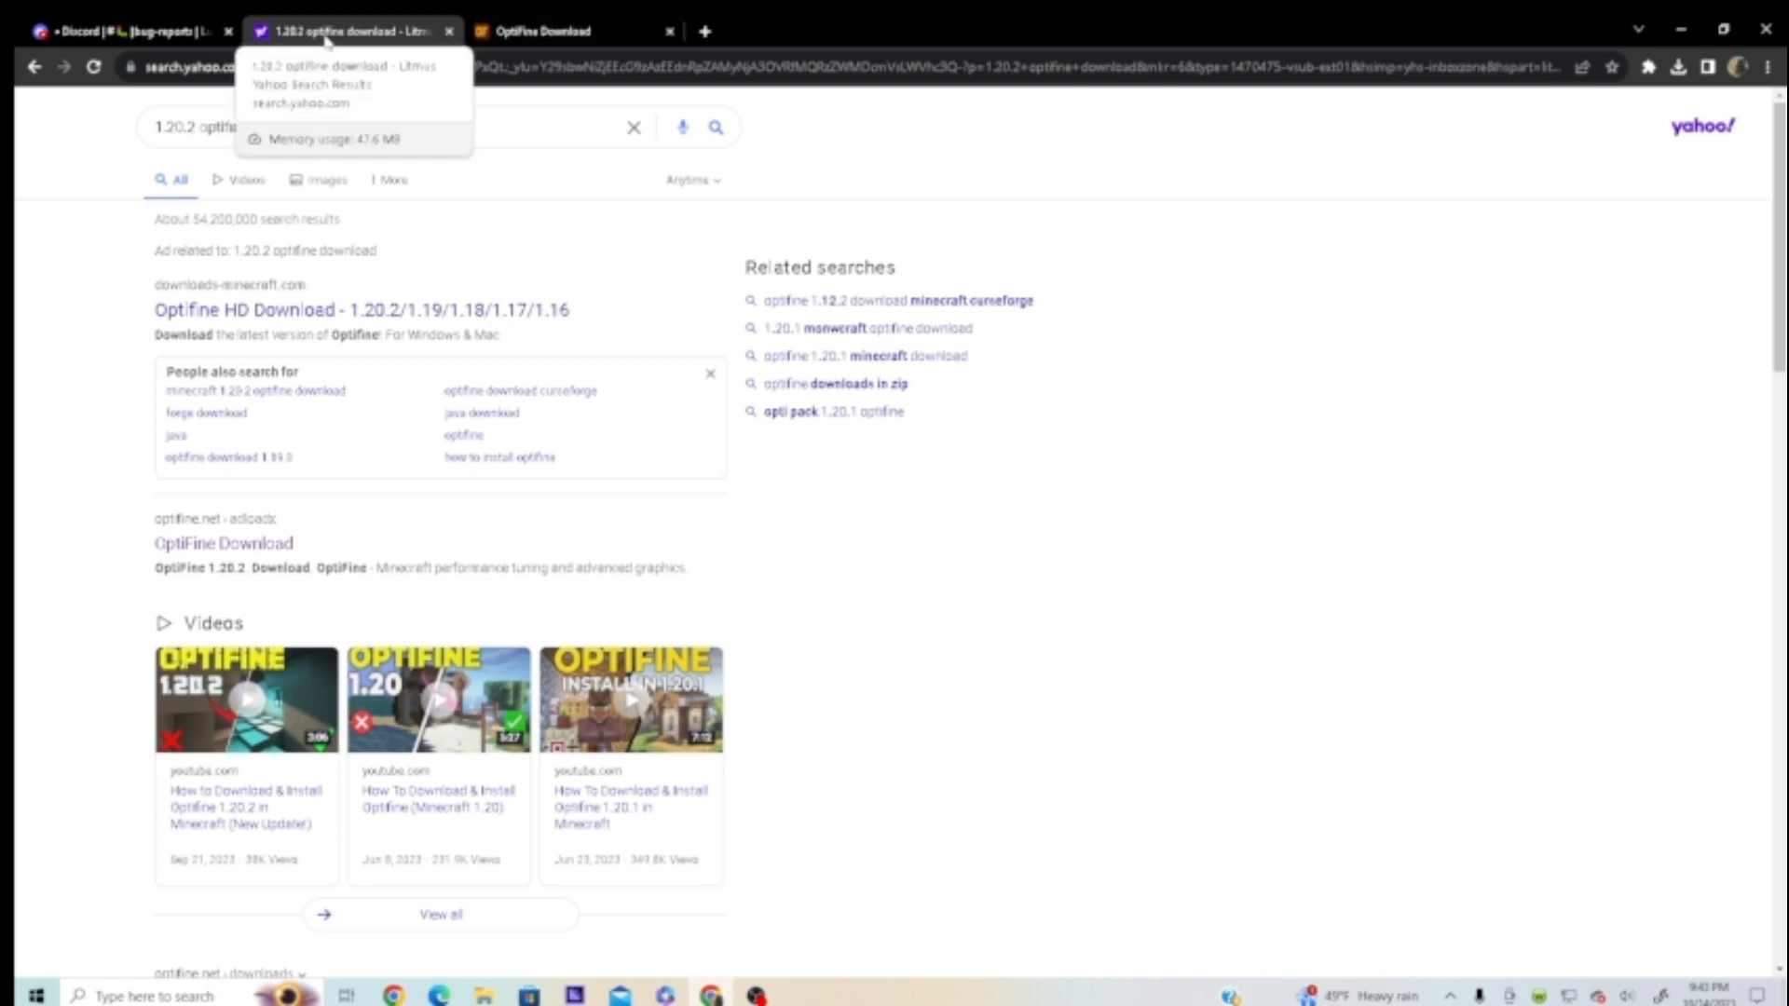
{"action": "mouse_move", "coordinate": [542, 32]}
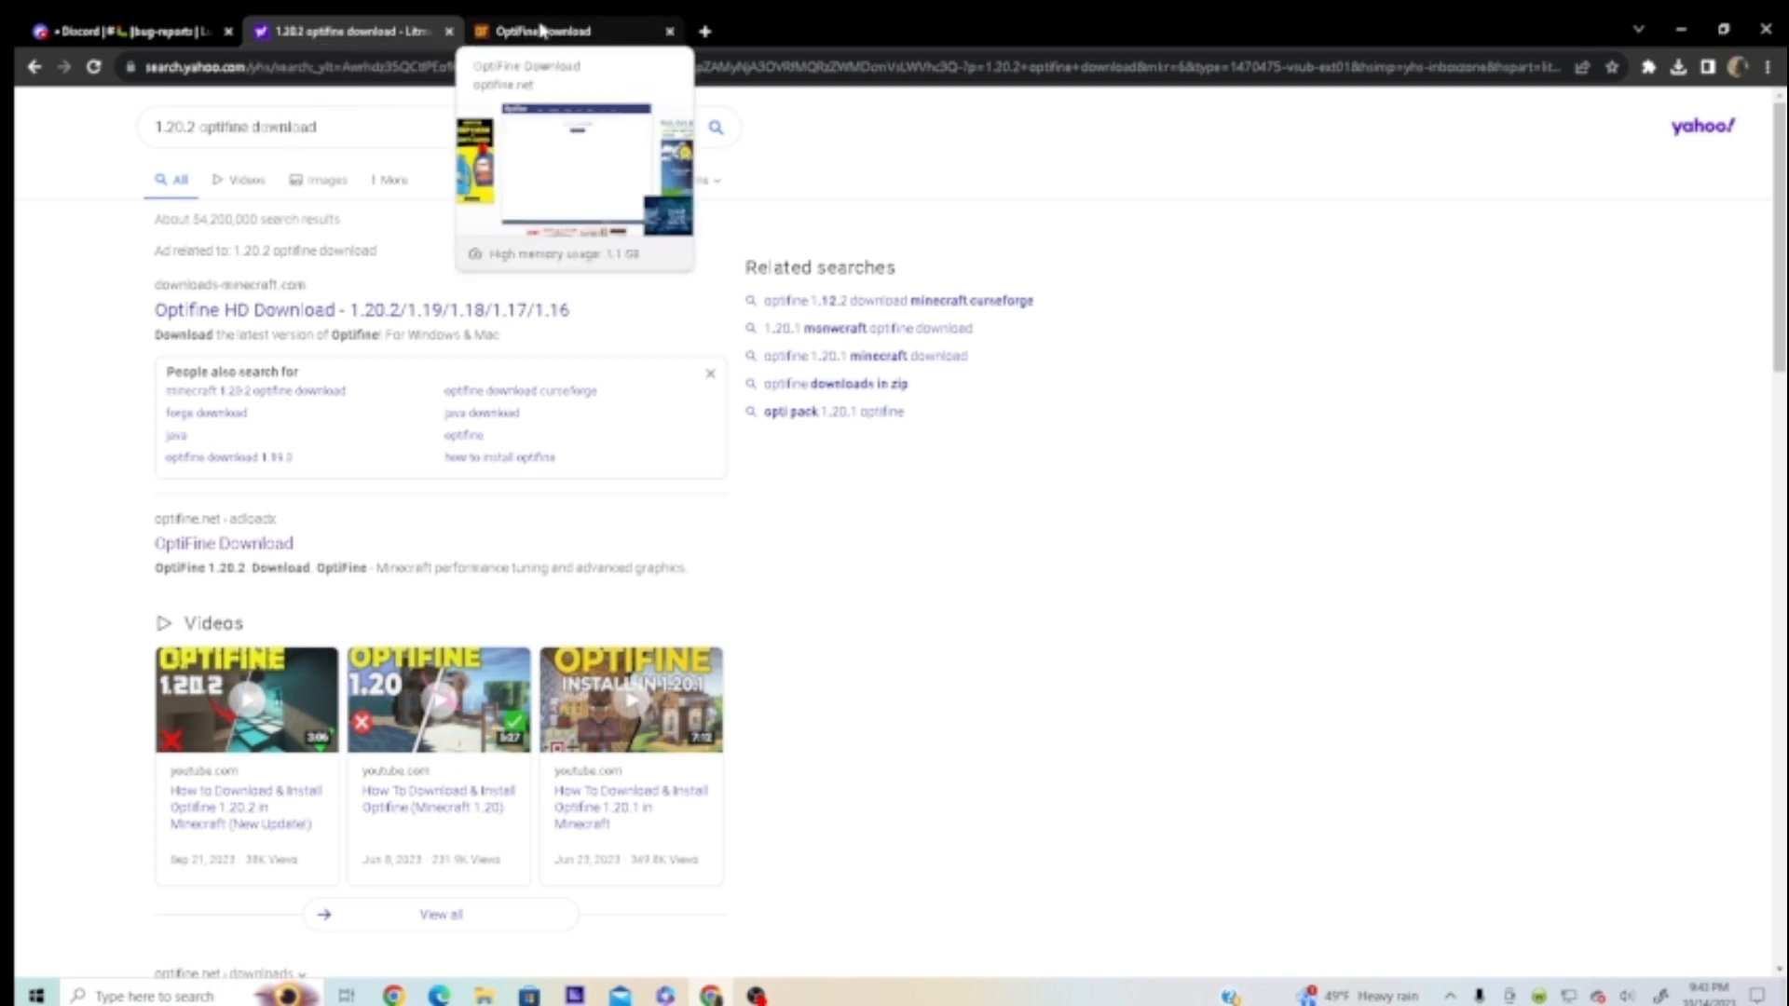
Glance at the real optifine.net download page, then return to the Yahoo search results.
{"action": "left_click", "coordinate": [559, 32]}
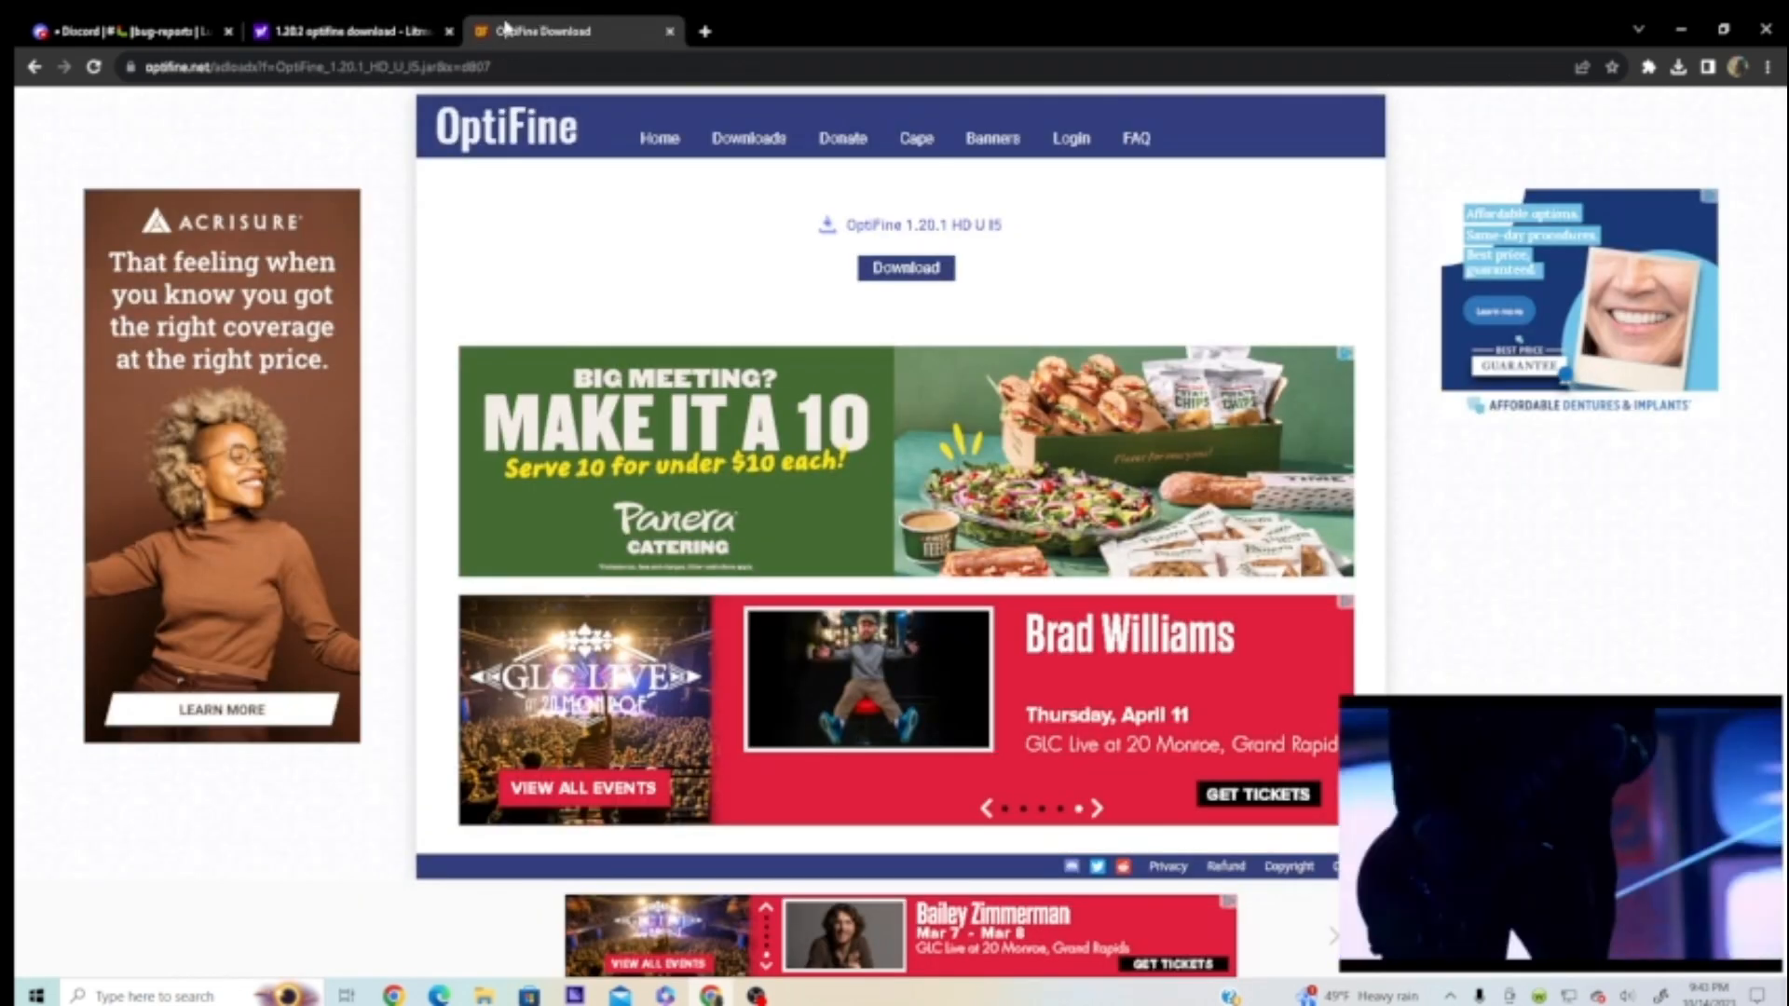
{"action": "left_click", "coordinate": [904, 267]}
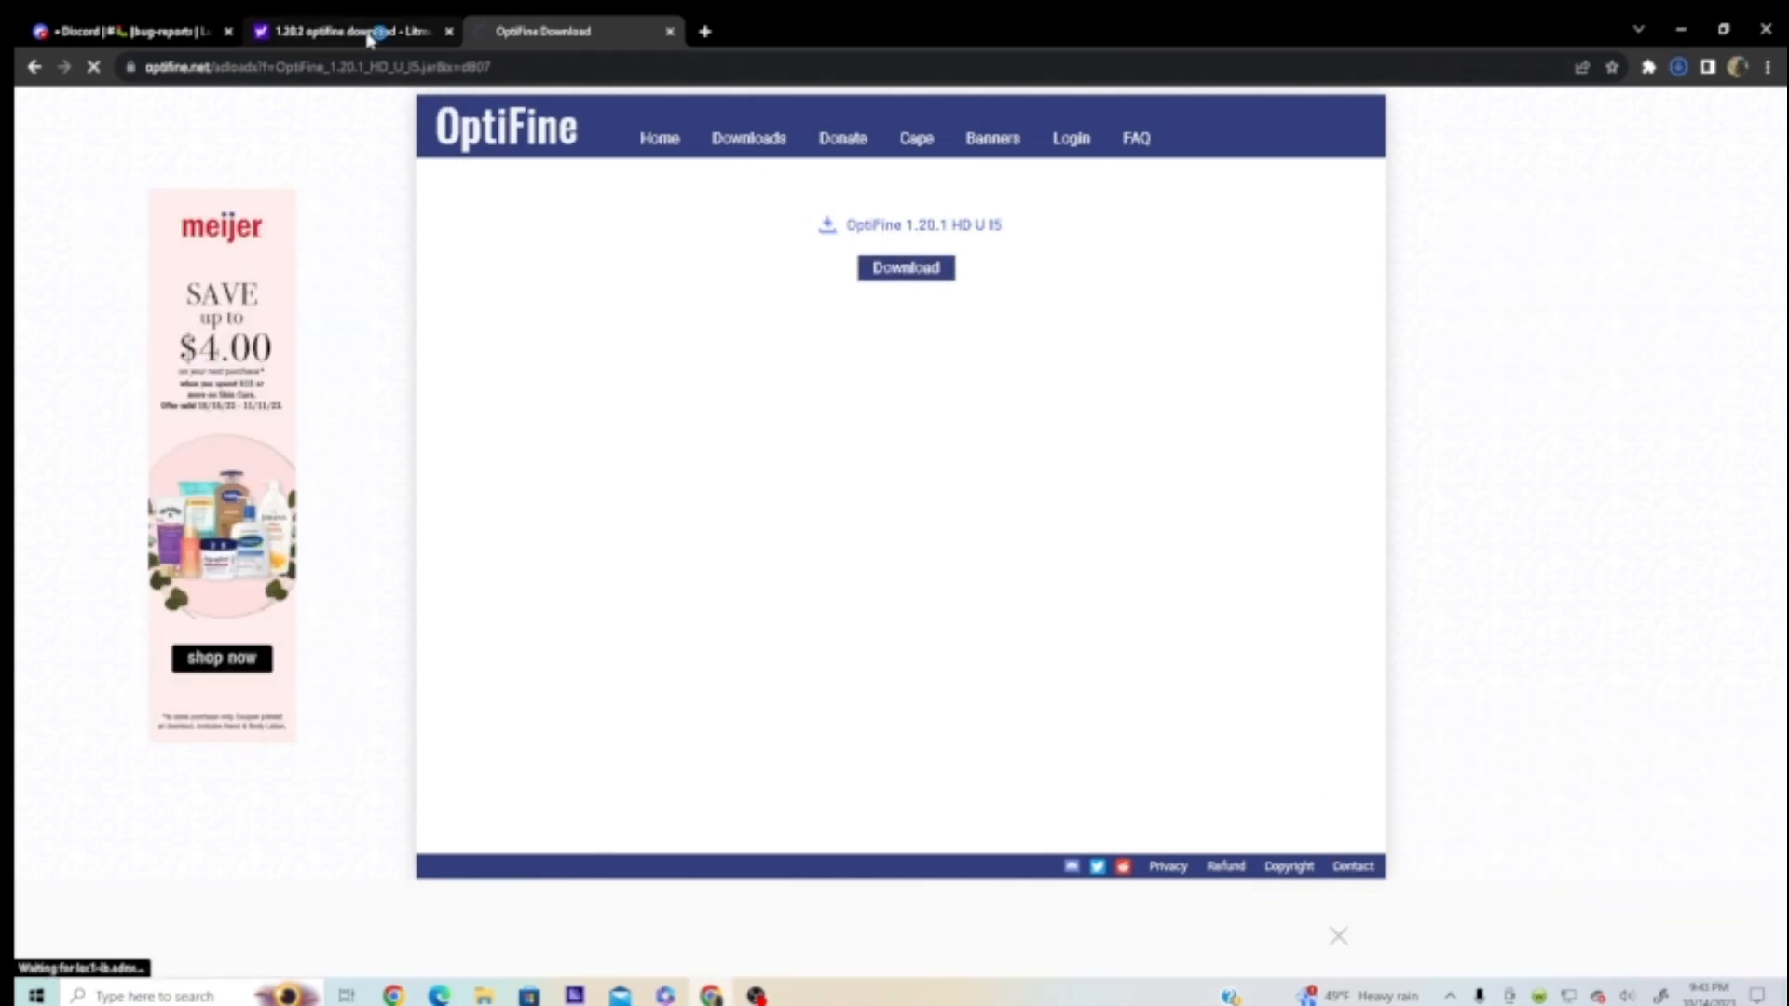
{"action": "left_click", "coordinate": [350, 32]}
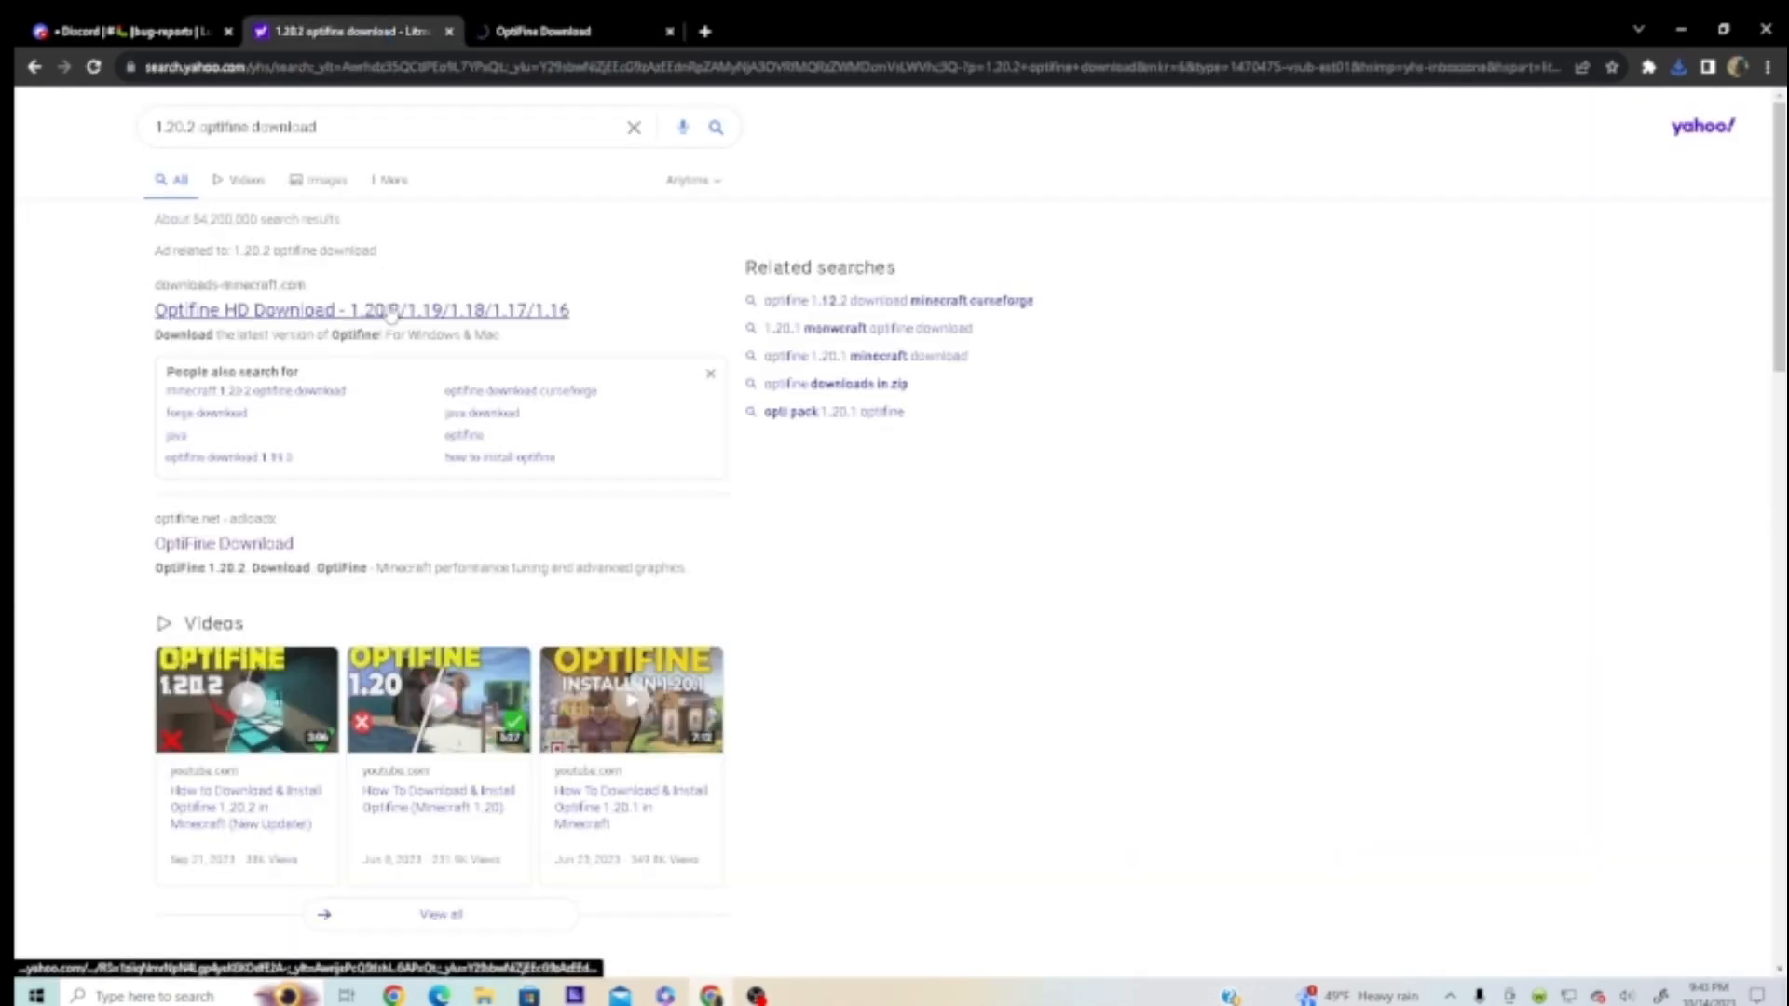
Open the downloads-minecraft.com OptiFine result and start the 1.20.2 download, triggering the scan popup.
{"action": "left_click", "coordinate": [319, 309]}
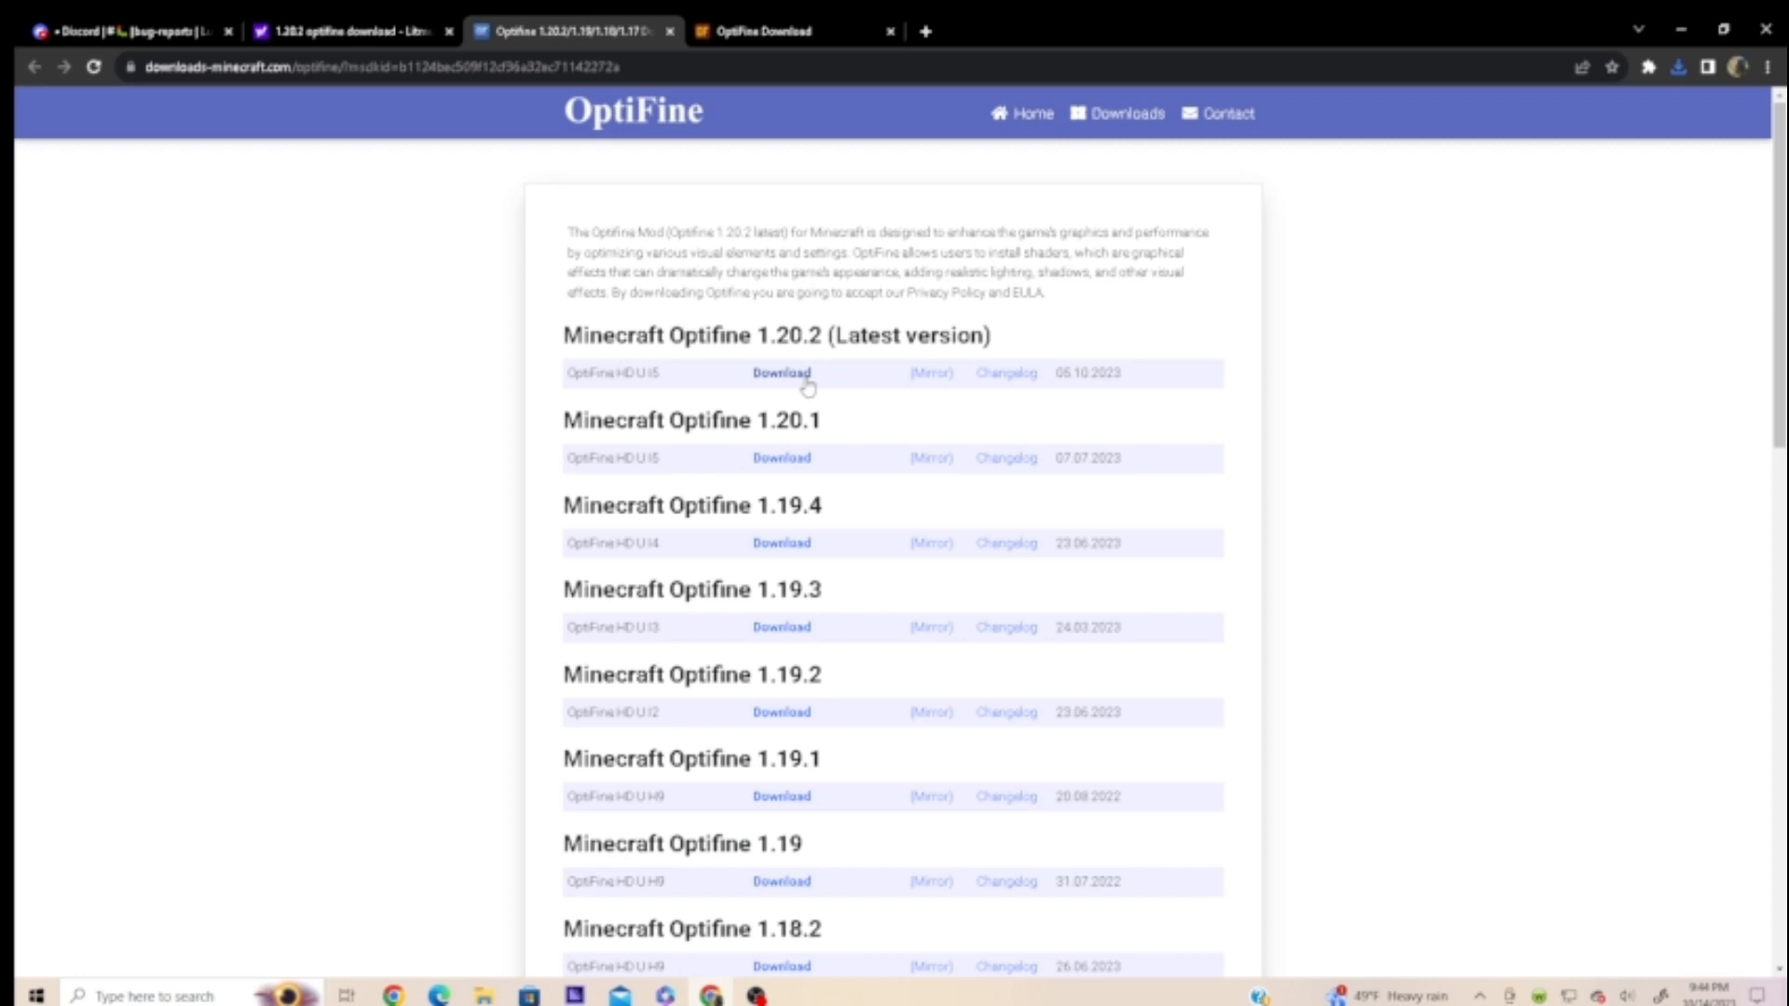
{"action": "left_click", "coordinate": [781, 372]}
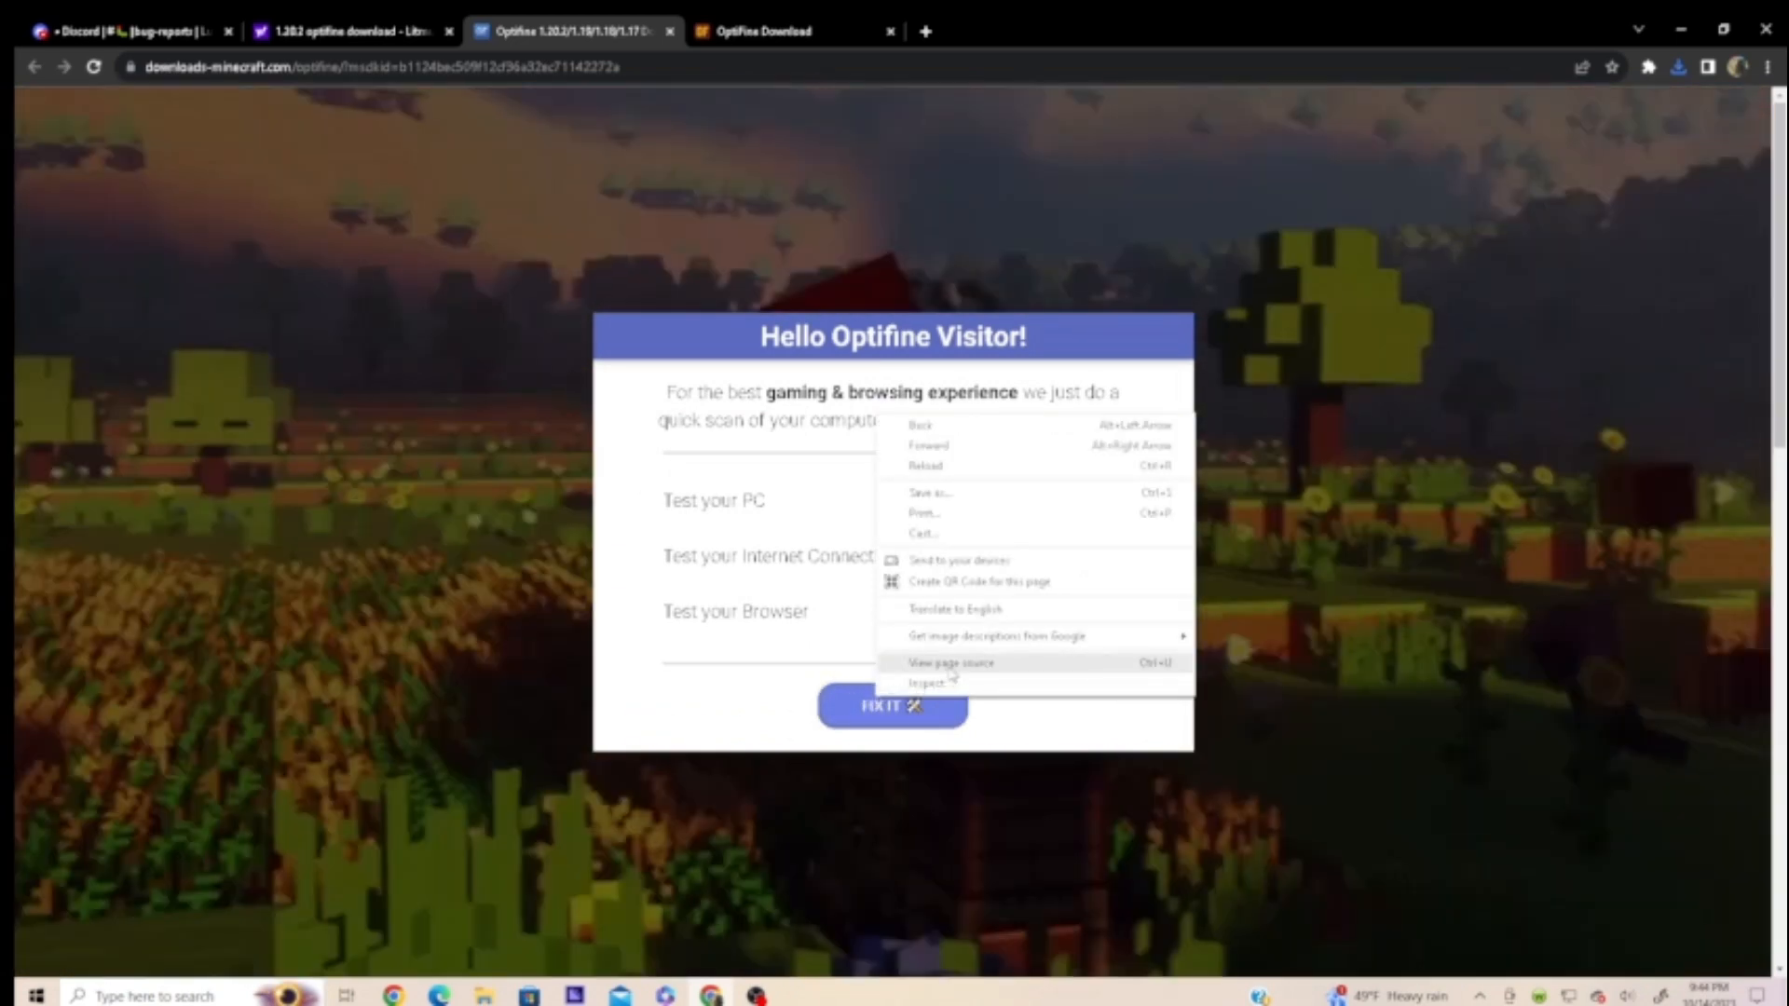
View the page source of the fake OptiFine page and scroll through it to the bottom.
{"action": "left_click", "coordinate": [948, 661]}
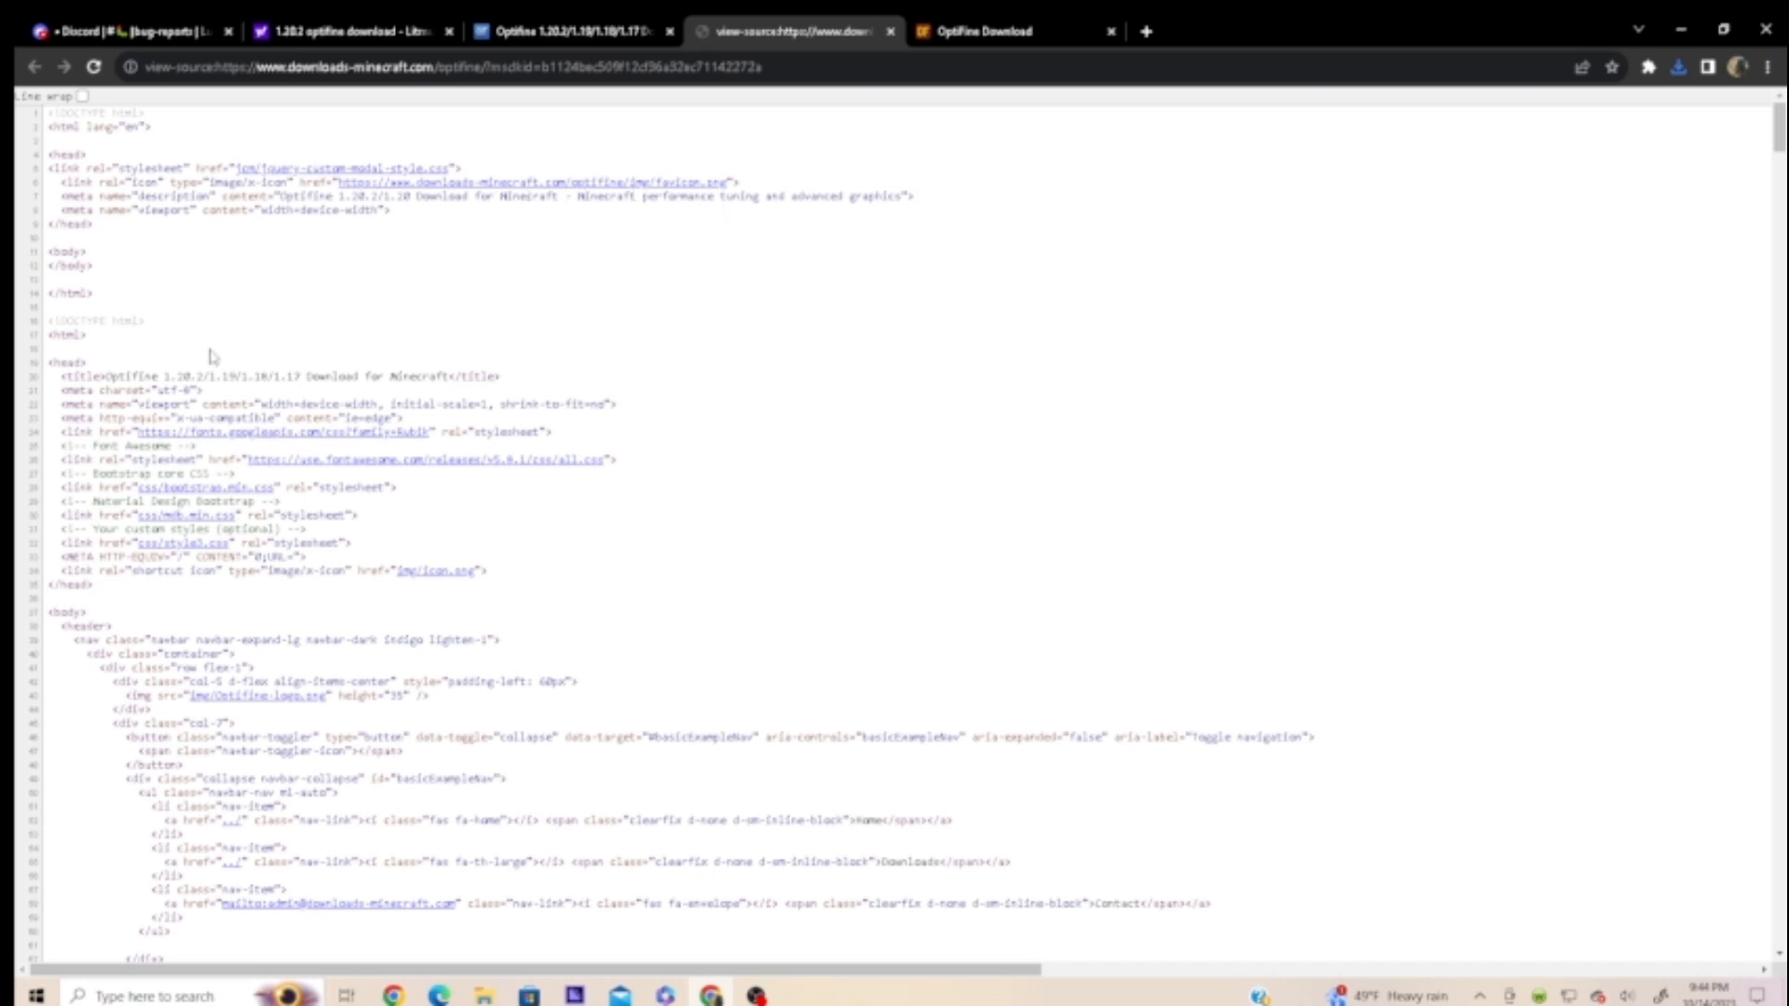
{"action": "mouse_move", "coordinate": [443, 511]}
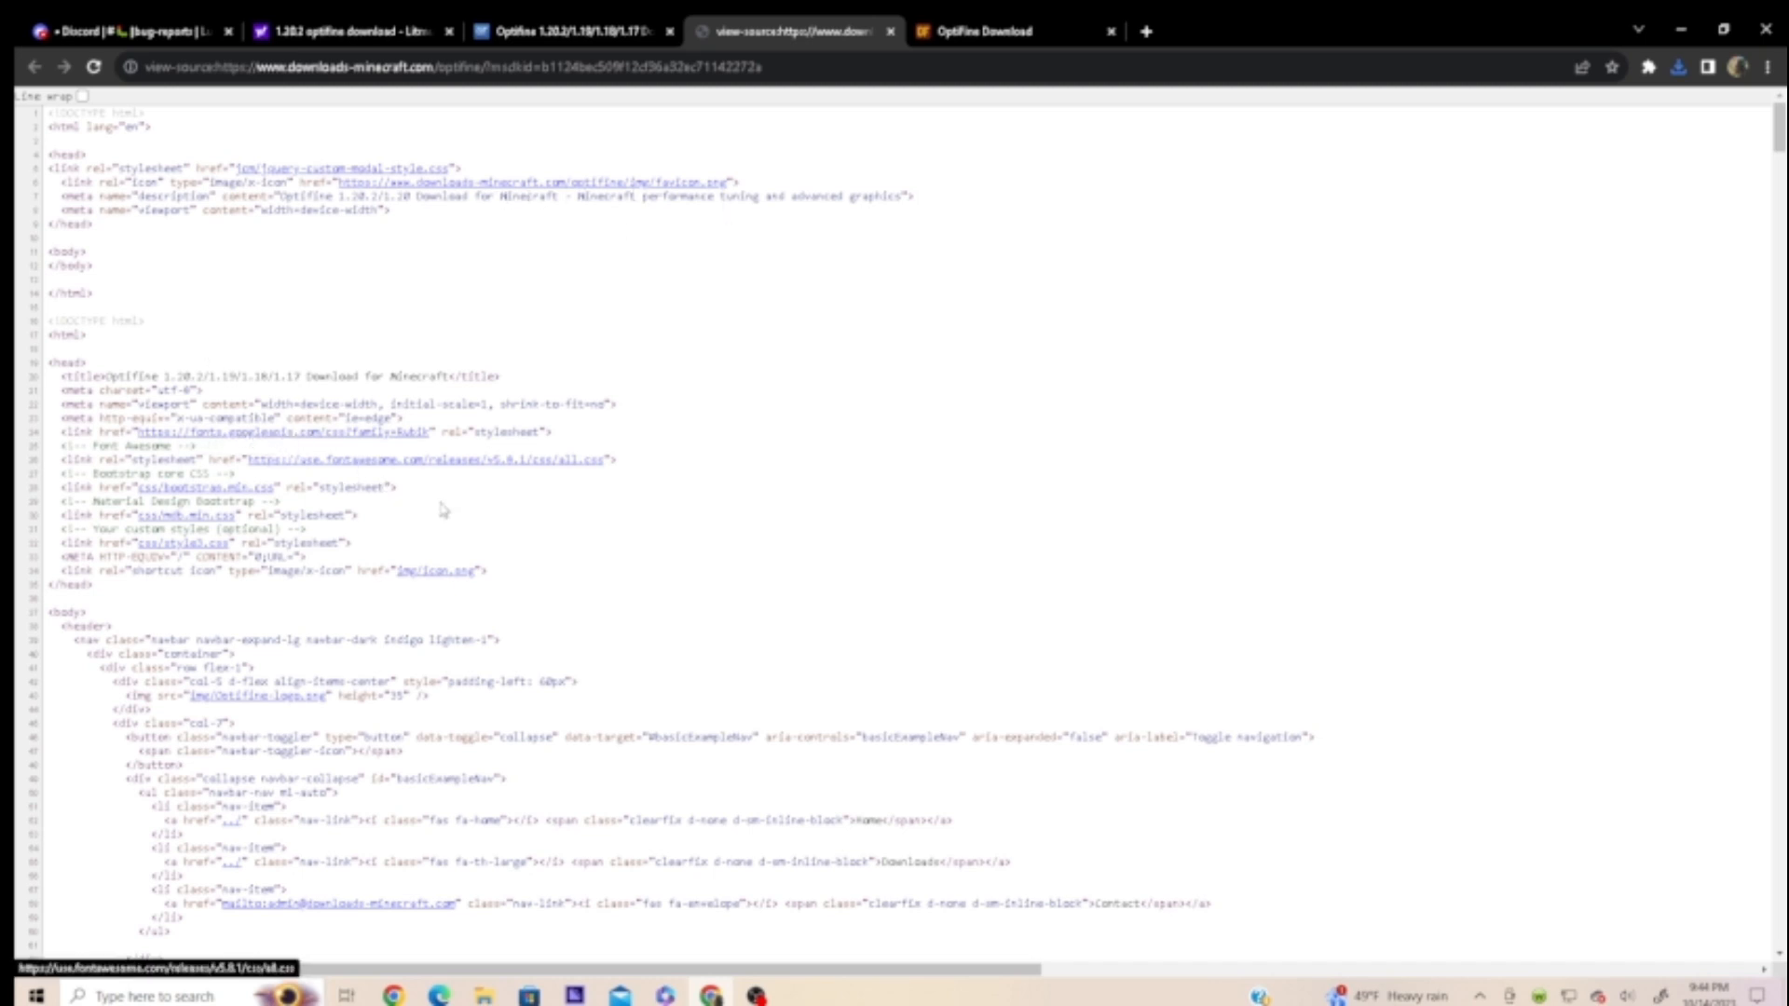
{"action": "scroll", "scroll_direction": "down", "scroll_amount": 3}
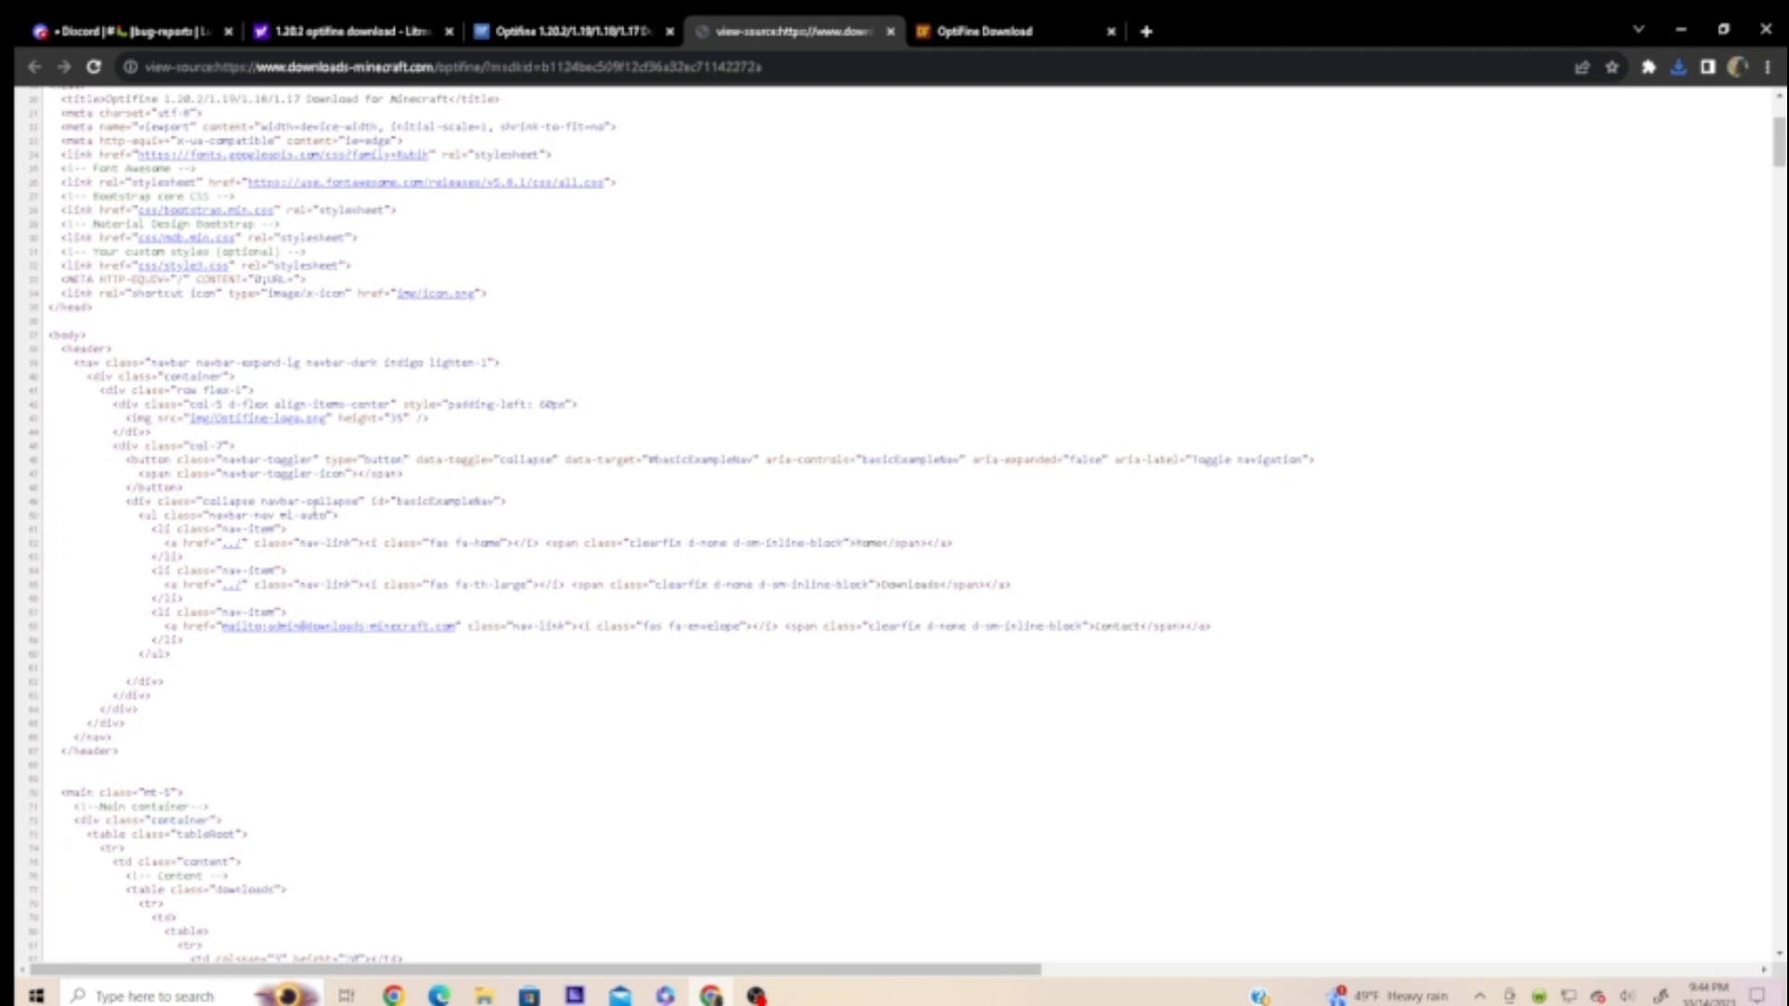
{"action": "scroll", "scroll_direction": "down", "scroll_amount": 3}
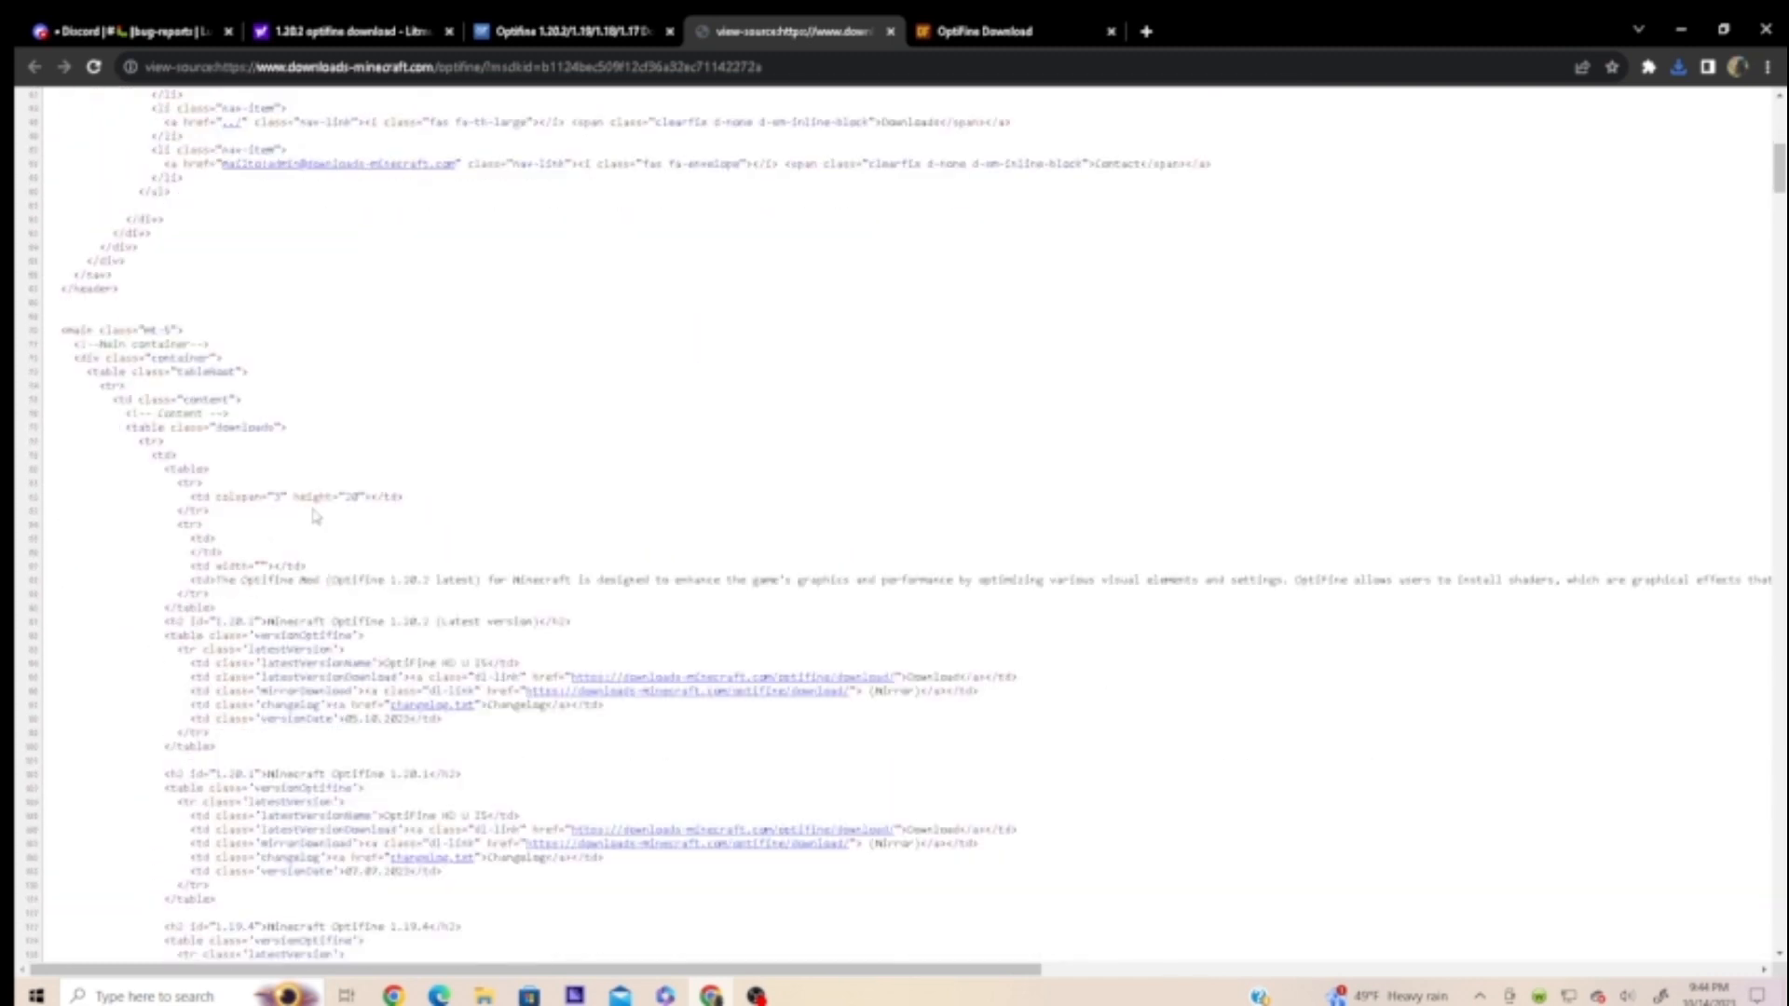
{"action": "scroll", "scroll_direction": "down", "scroll_amount": 3}
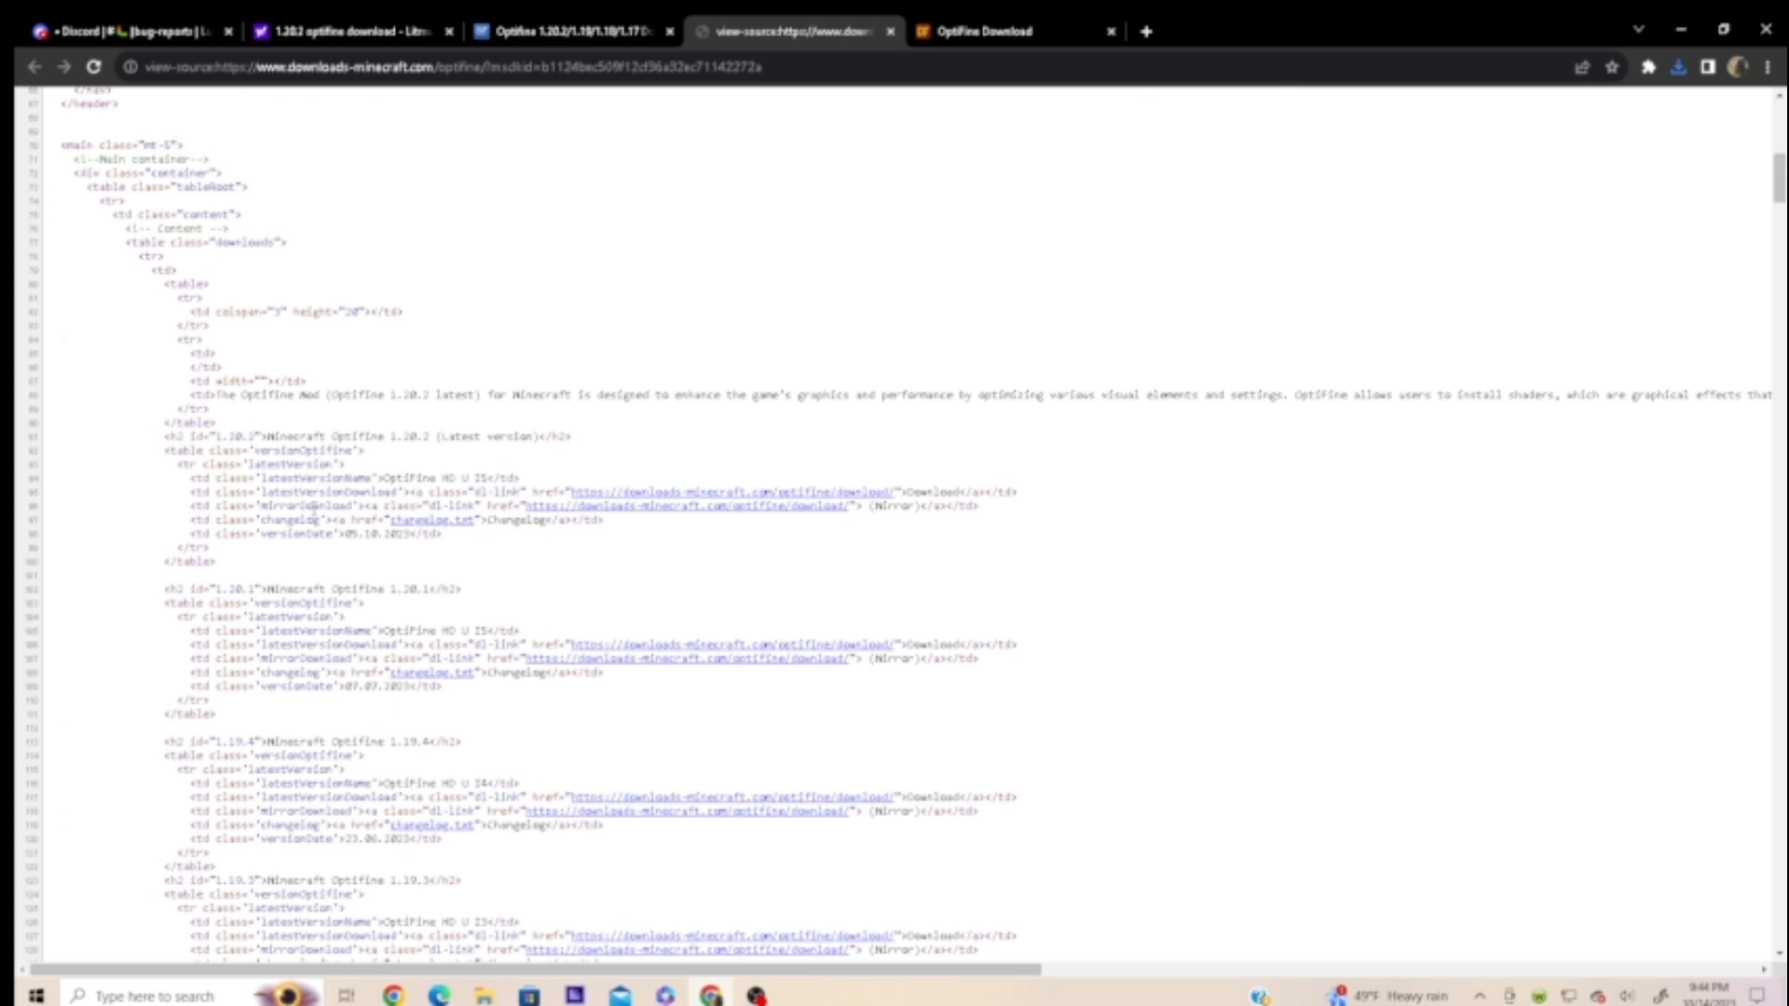
{"action": "scroll", "scroll_direction": "down", "scroll_amount": 3}
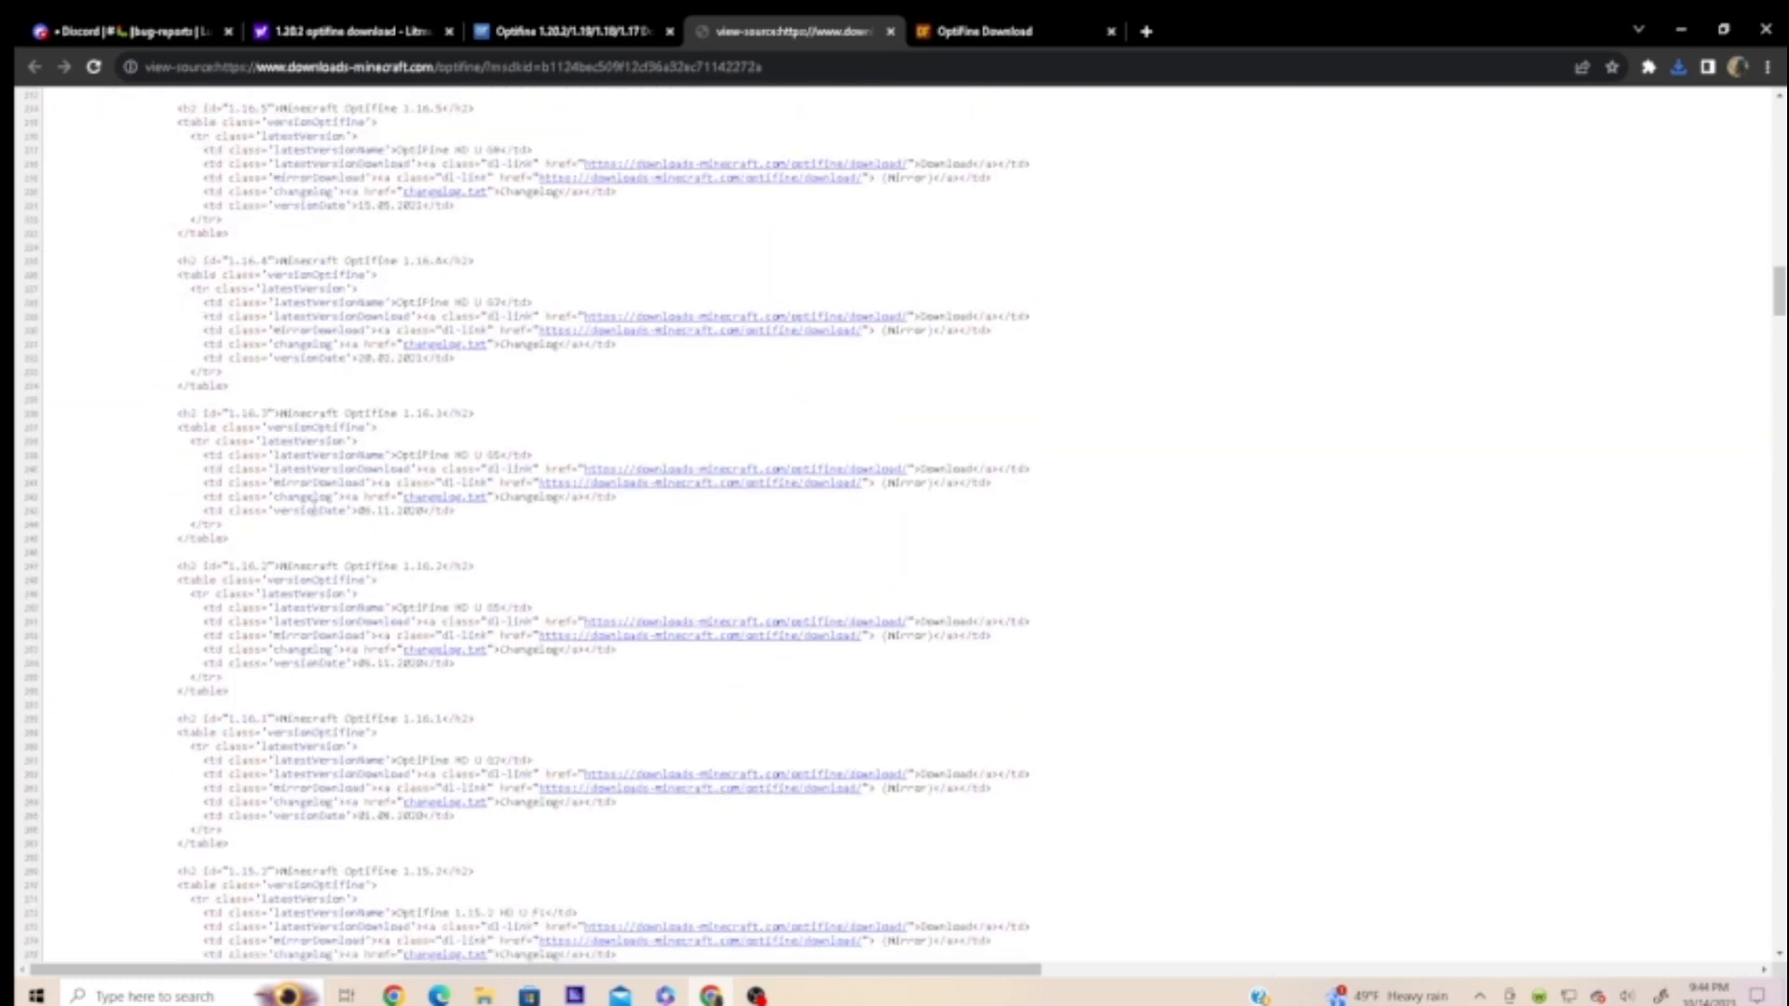
{"action": "scroll", "scroll_direction": "down", "scroll_amount": 3}
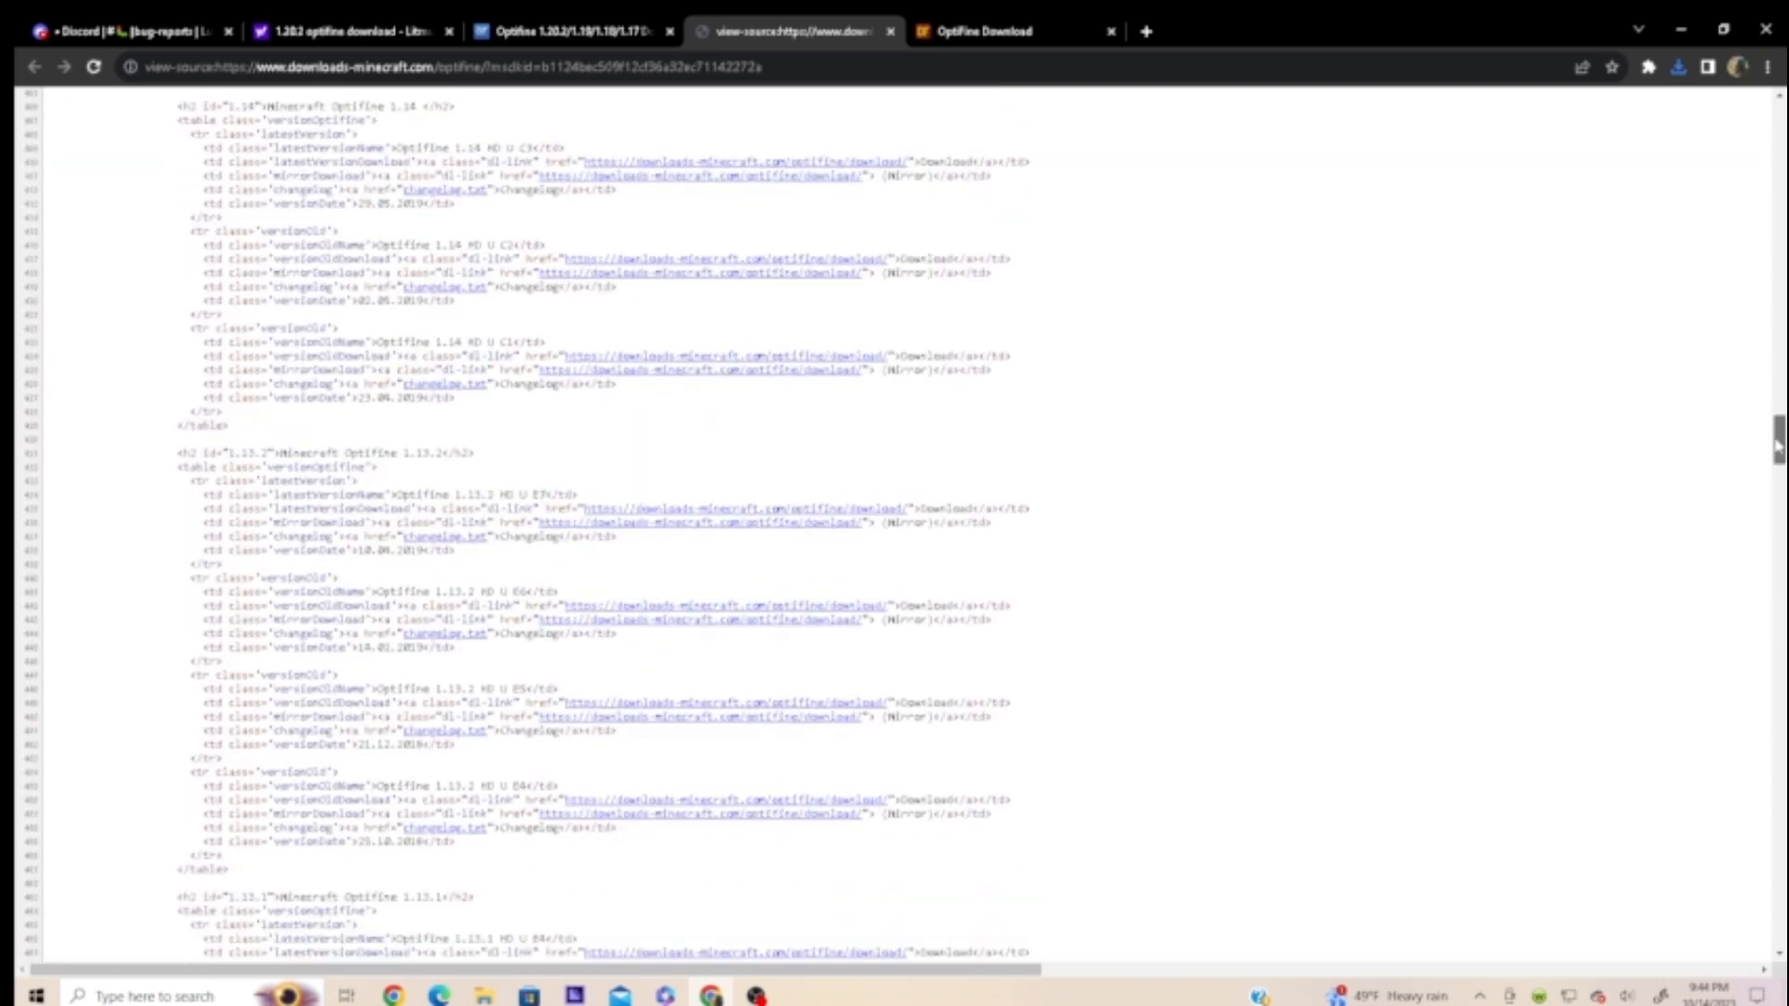
{"action": "scroll", "scroll_direction": "down", "scroll_amount": 3}
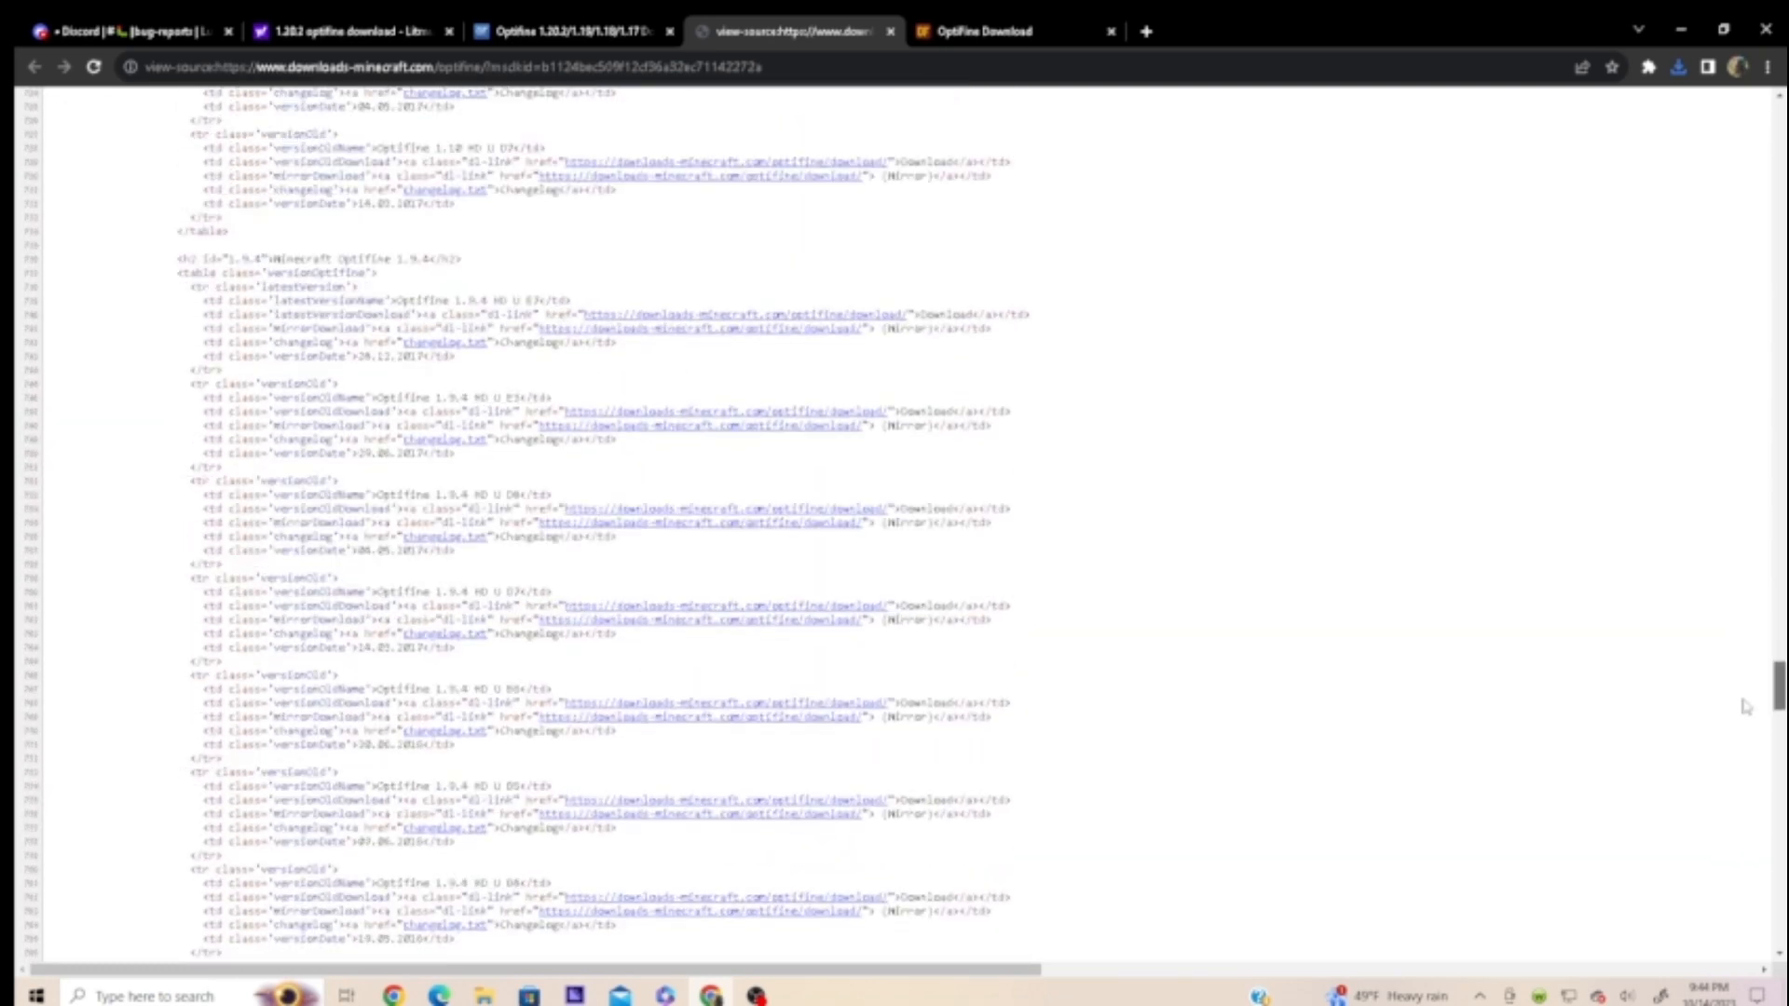
{"action": "scroll", "scroll_direction": "down", "scroll_amount": 3}
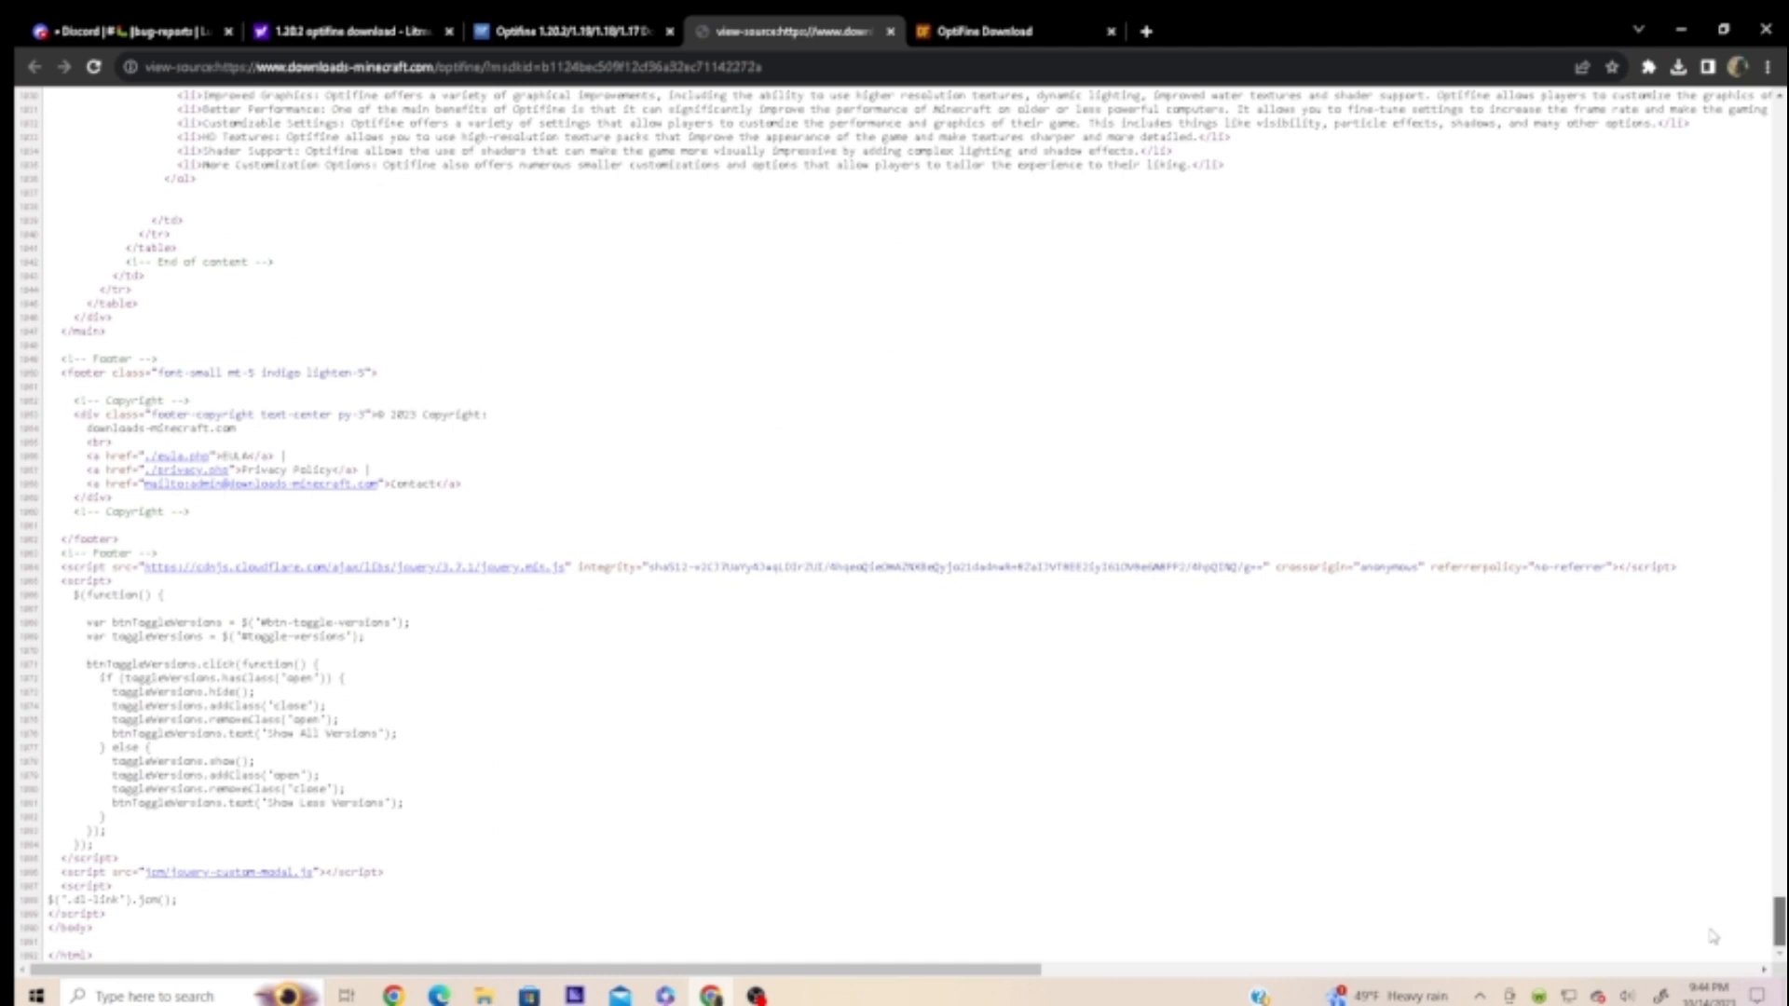
{"action": "mouse_move", "coordinate": [1033, 683]}
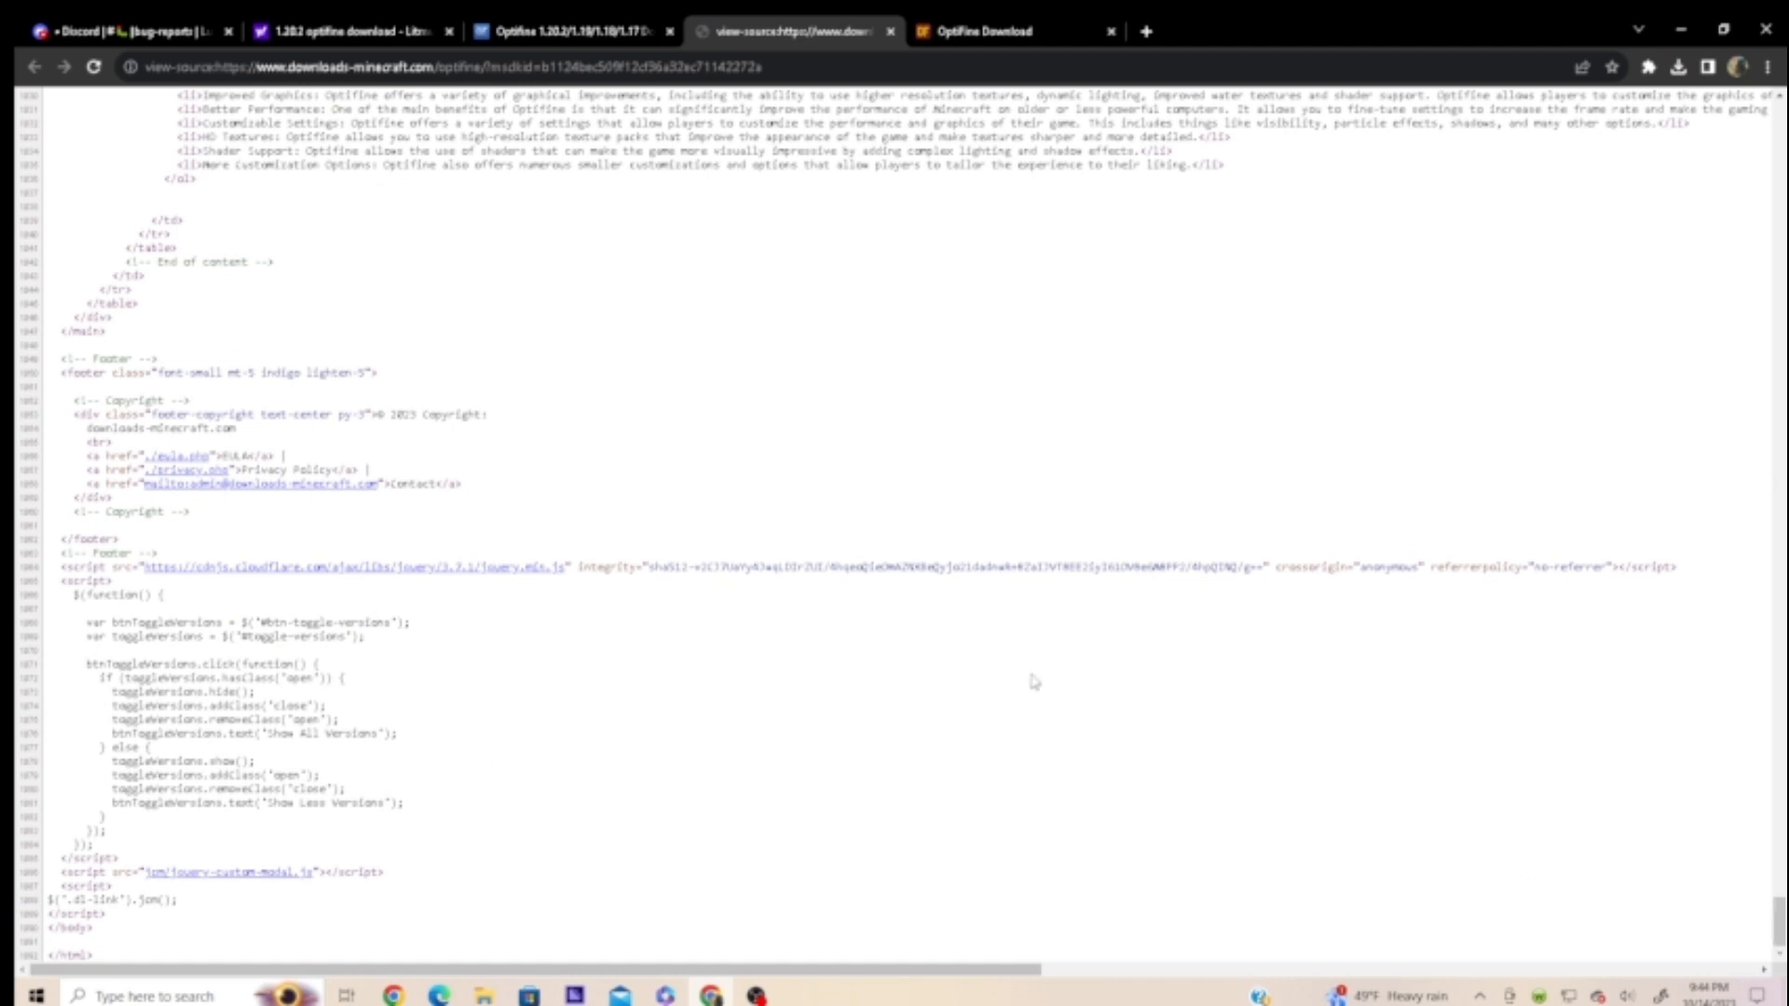
{"action": "mouse_move", "coordinate": [384, 612]}
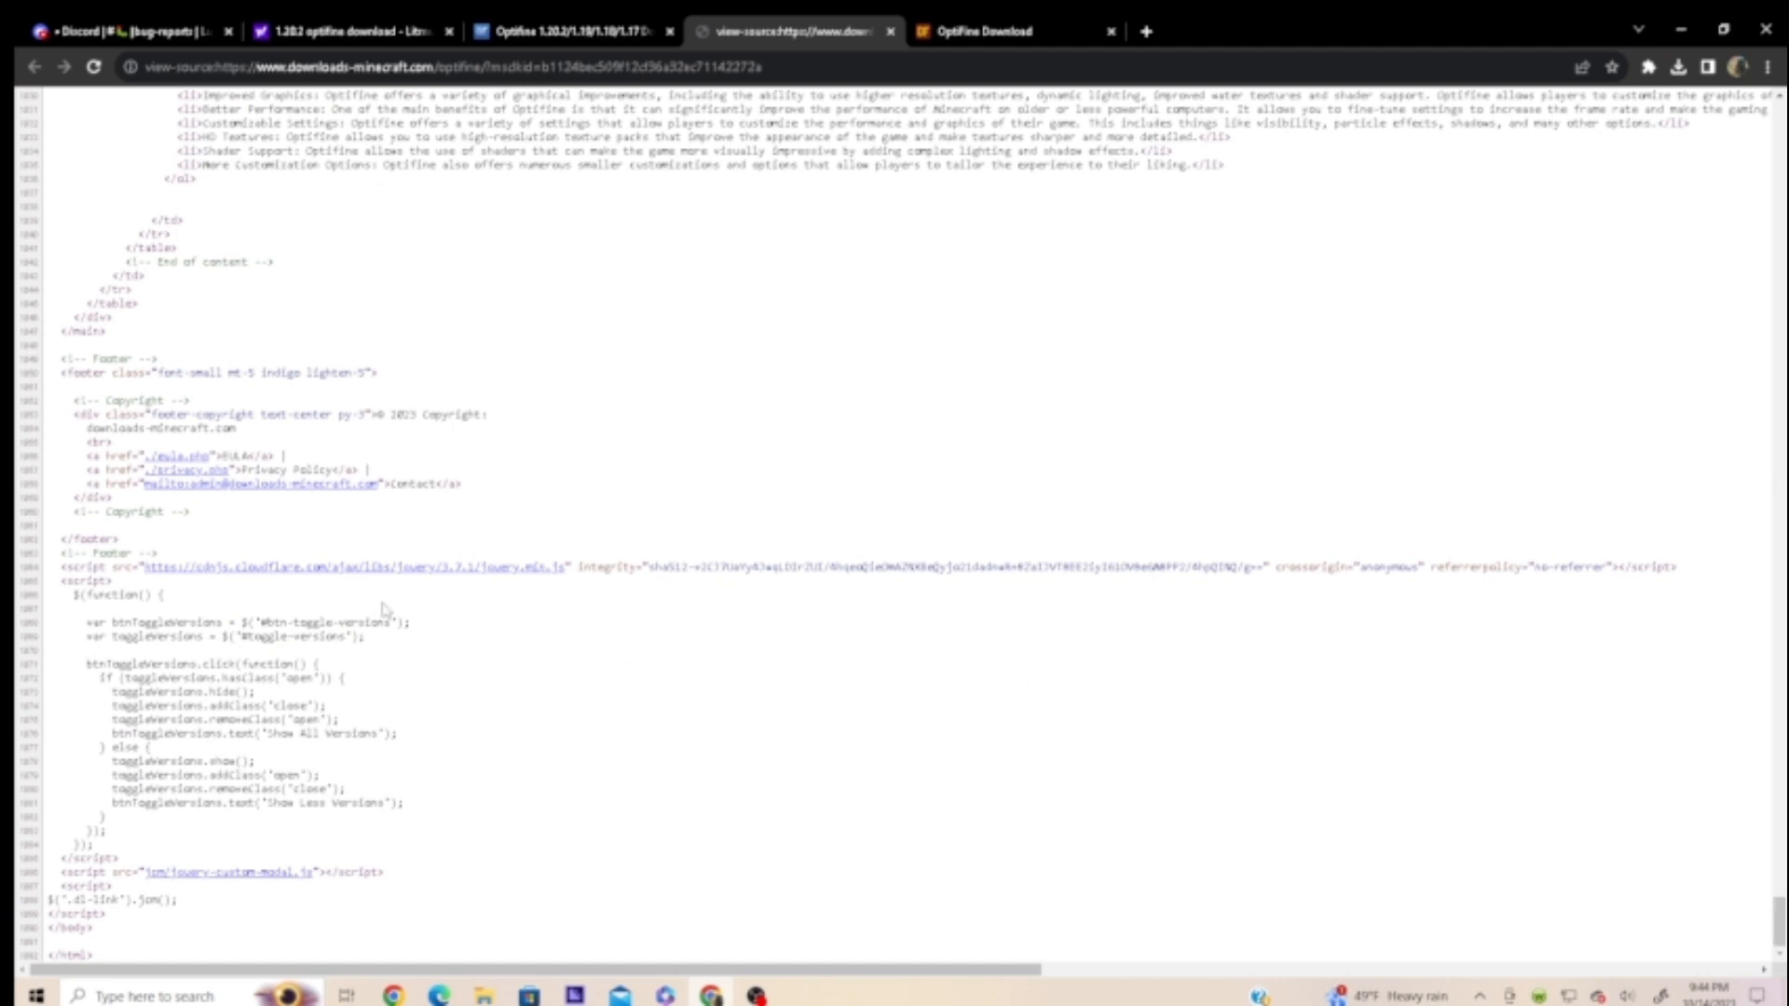
{"action": "mouse_move", "coordinate": [460, 602]}
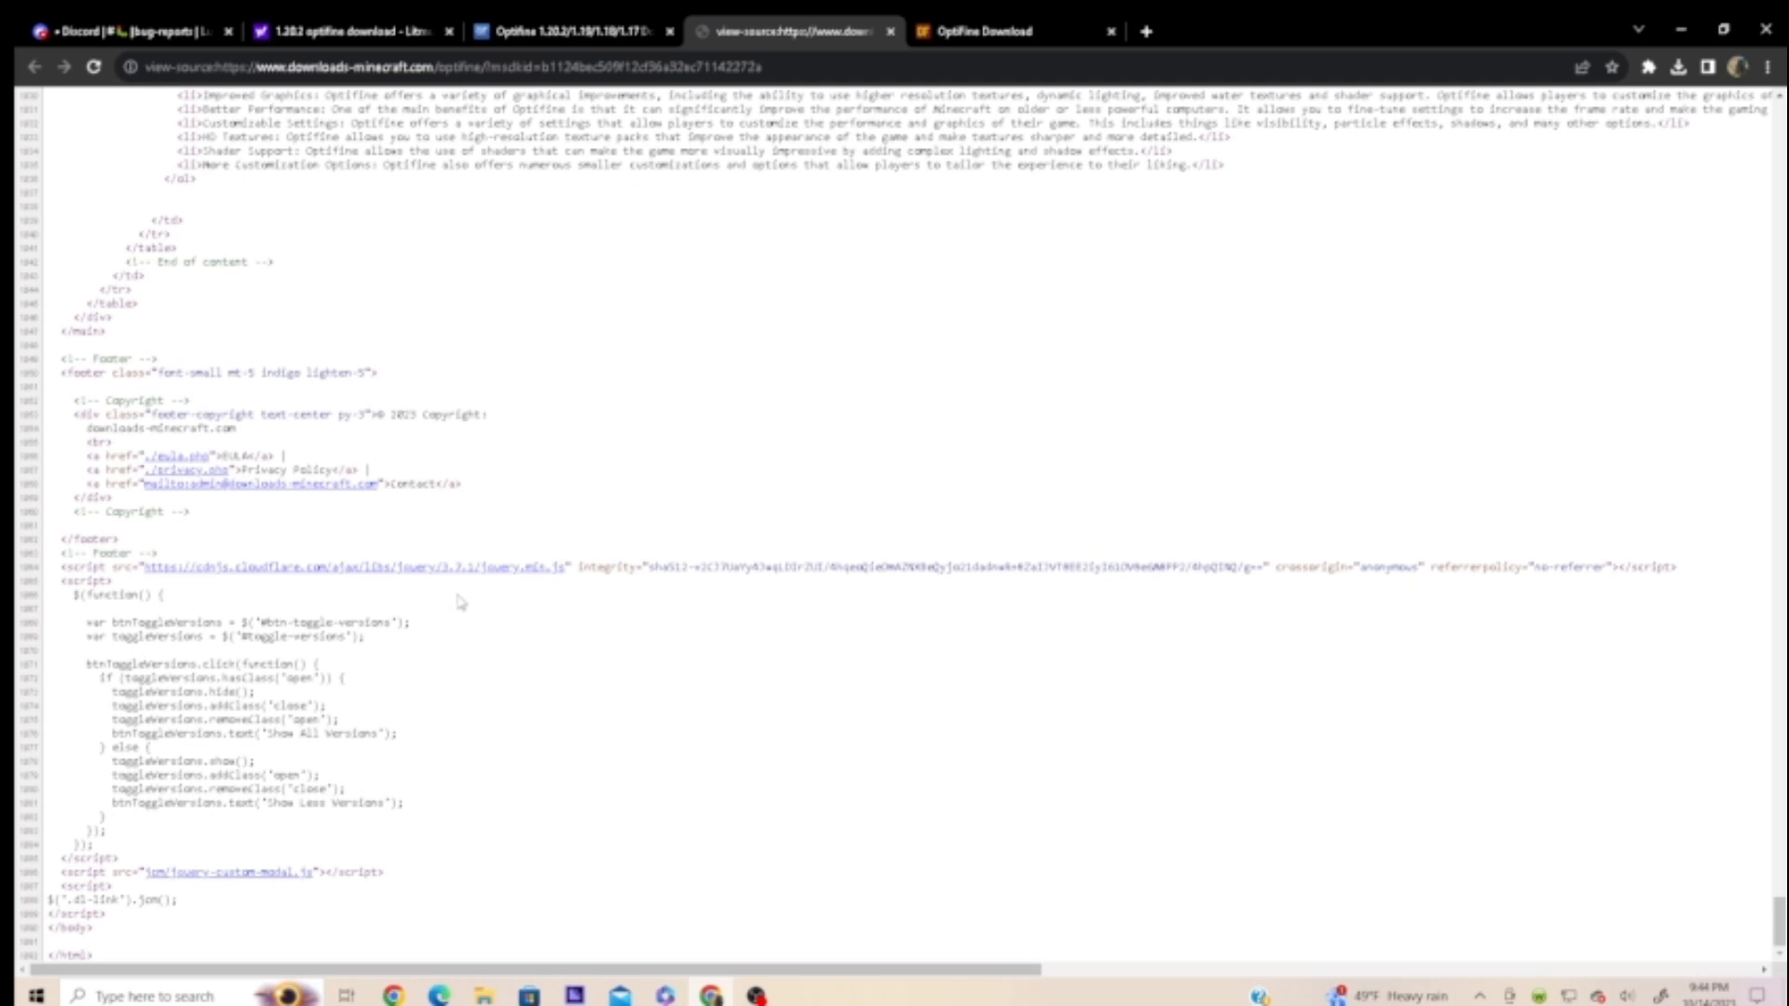
{"action": "mouse_move", "coordinate": [430, 699]}
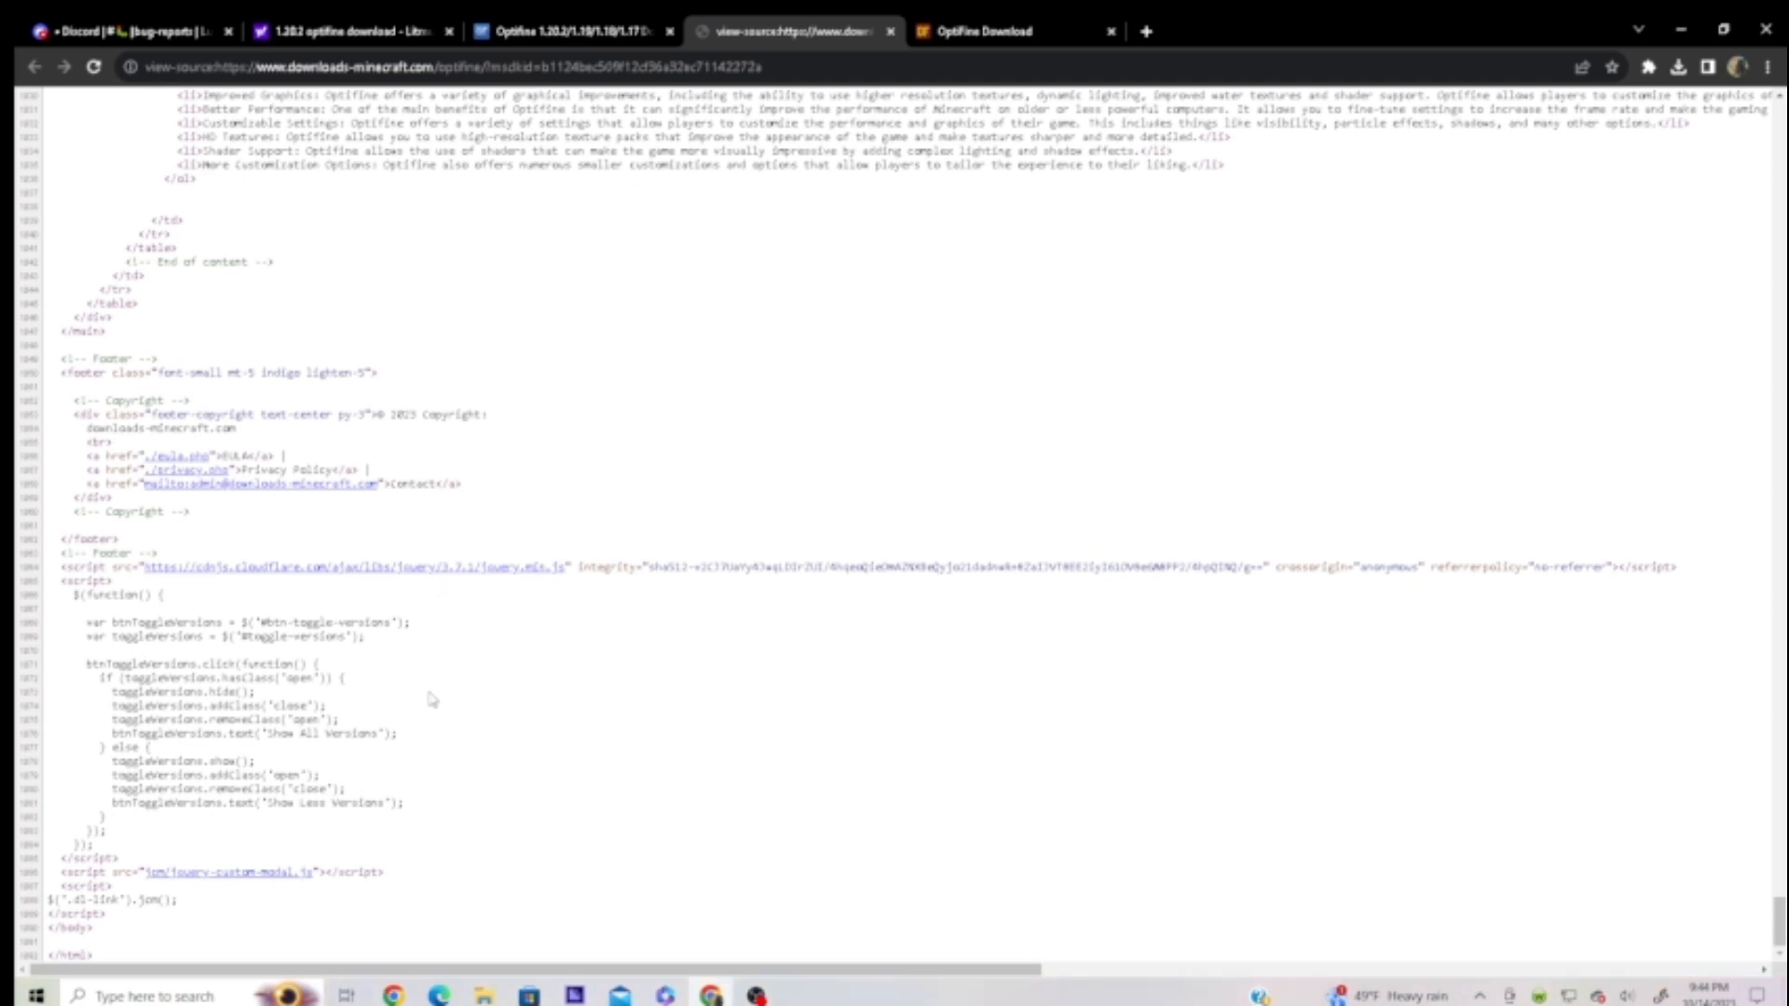
{"action": "mouse_move", "coordinate": [744, 187]}
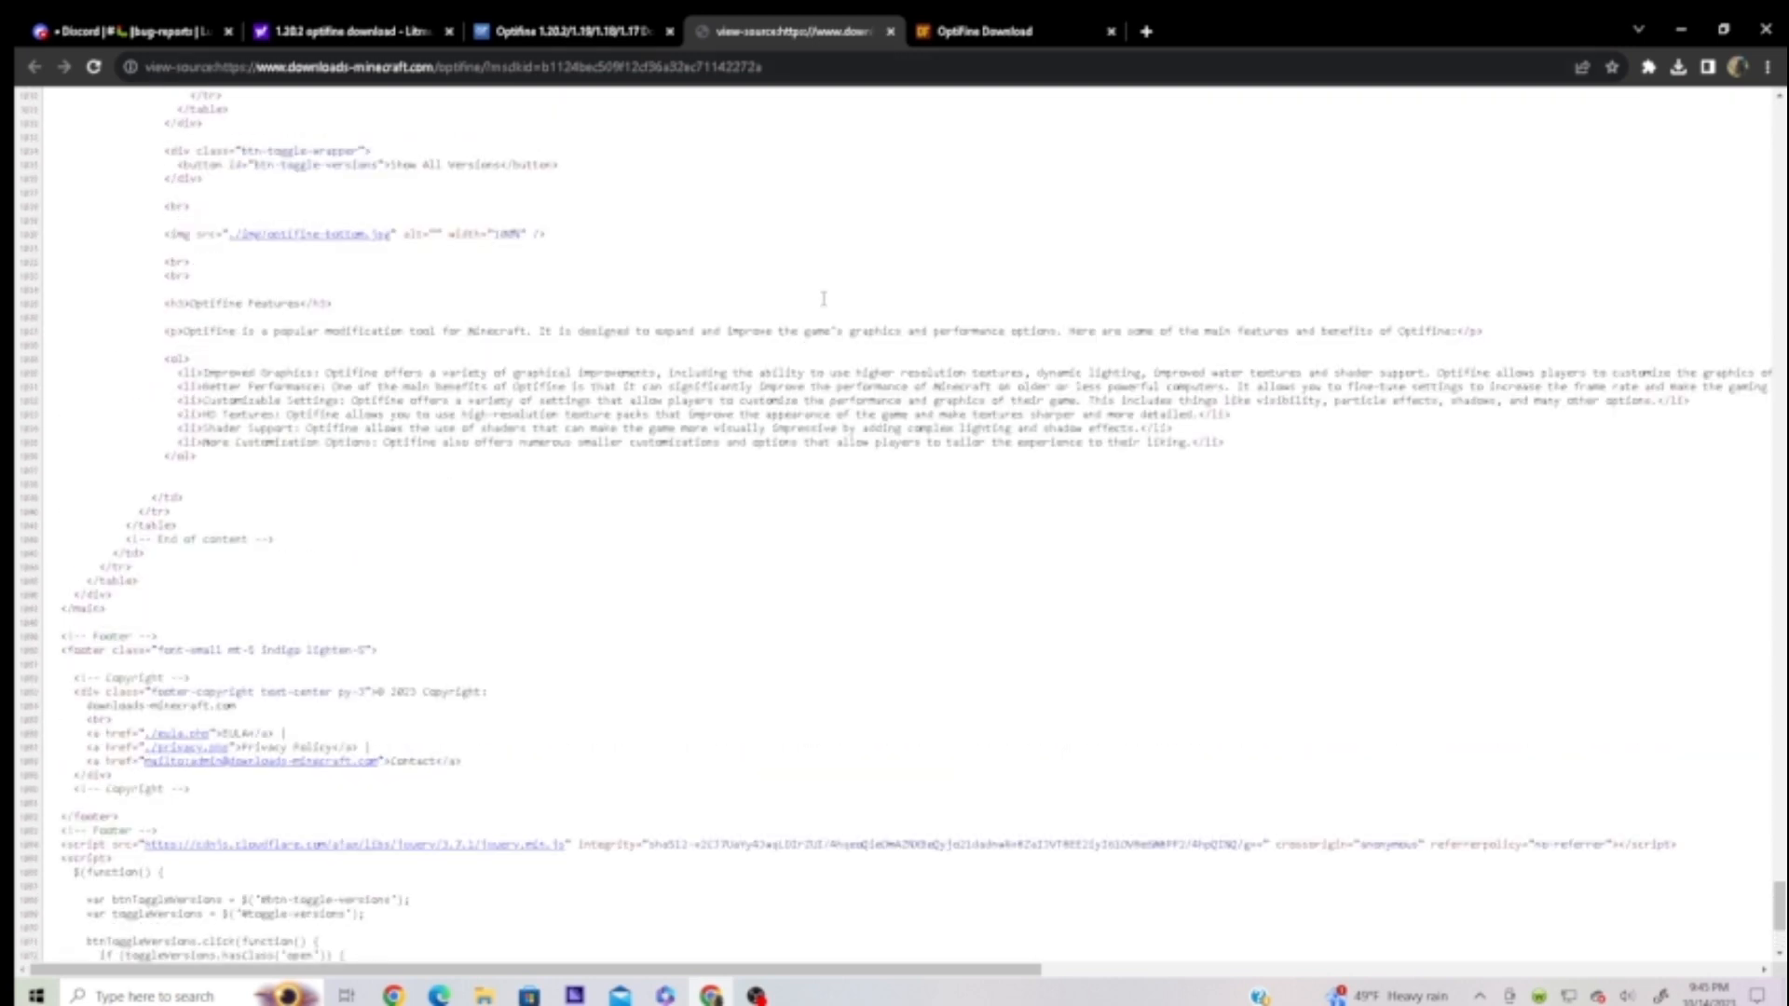
{"action": "mouse_move", "coordinate": [656, 375]}
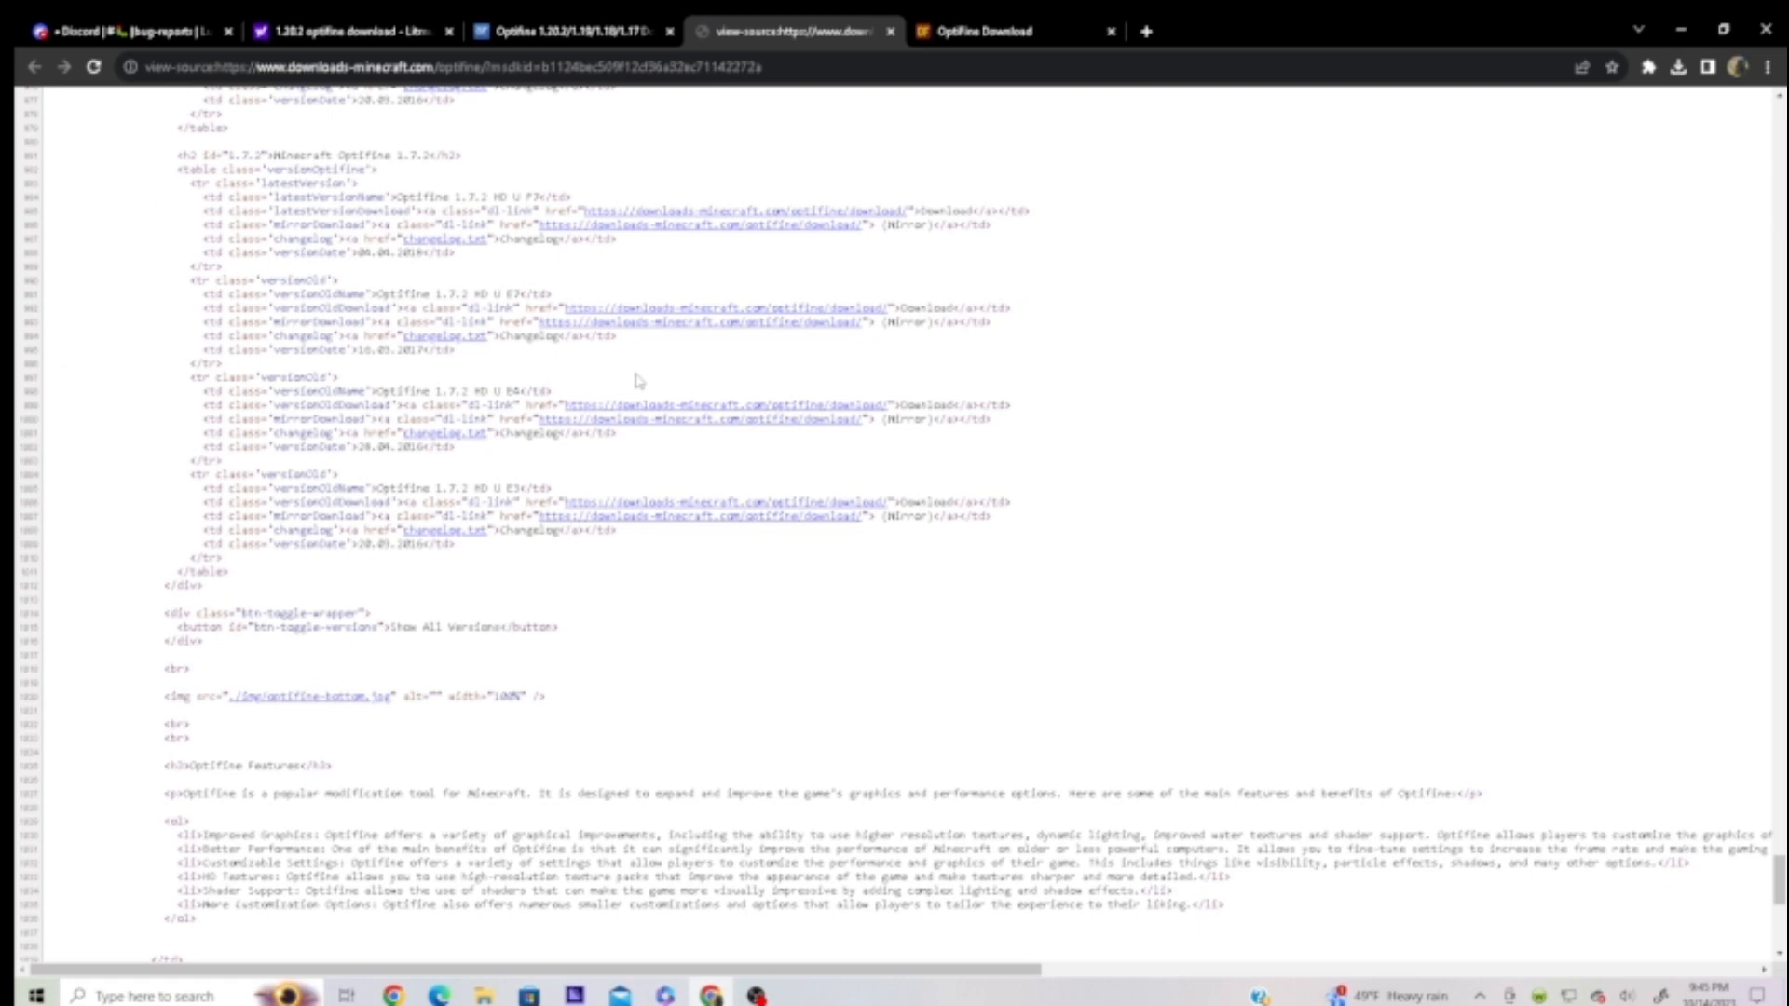
Return to the fake download site tab and close the view-source tab.
{"action": "left_click", "coordinate": [571, 29]}
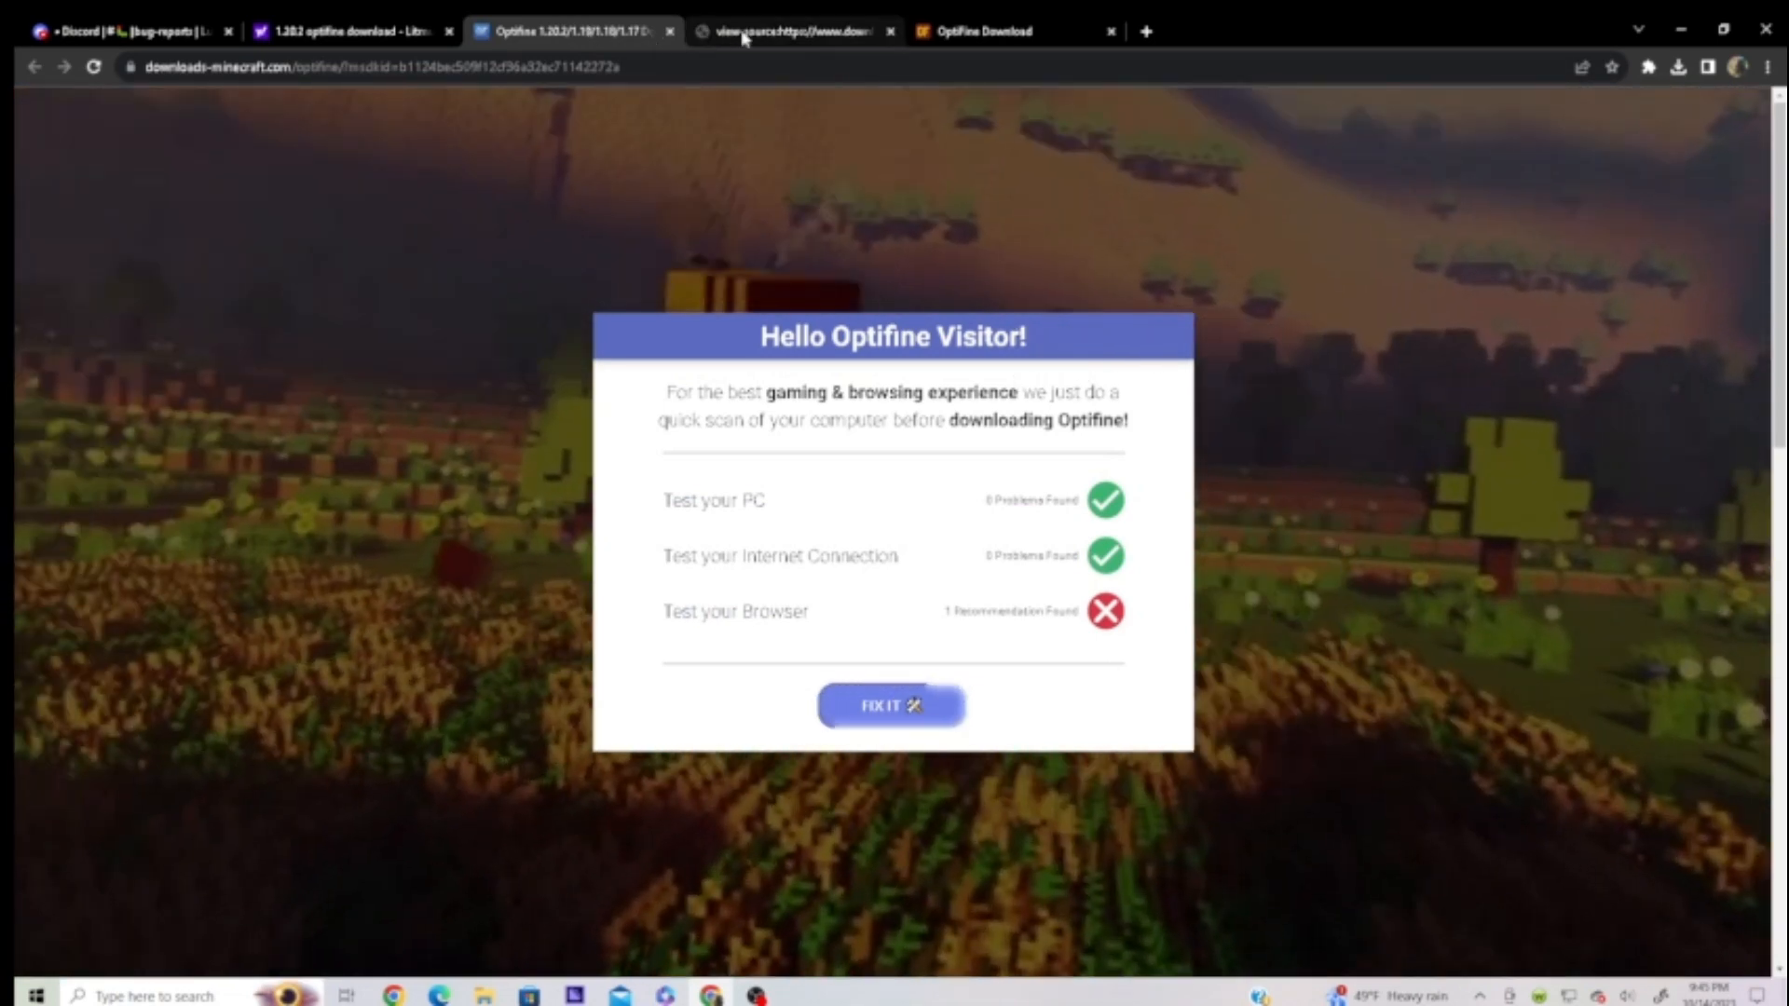
{"action": "left_click", "coordinate": [891, 32]}
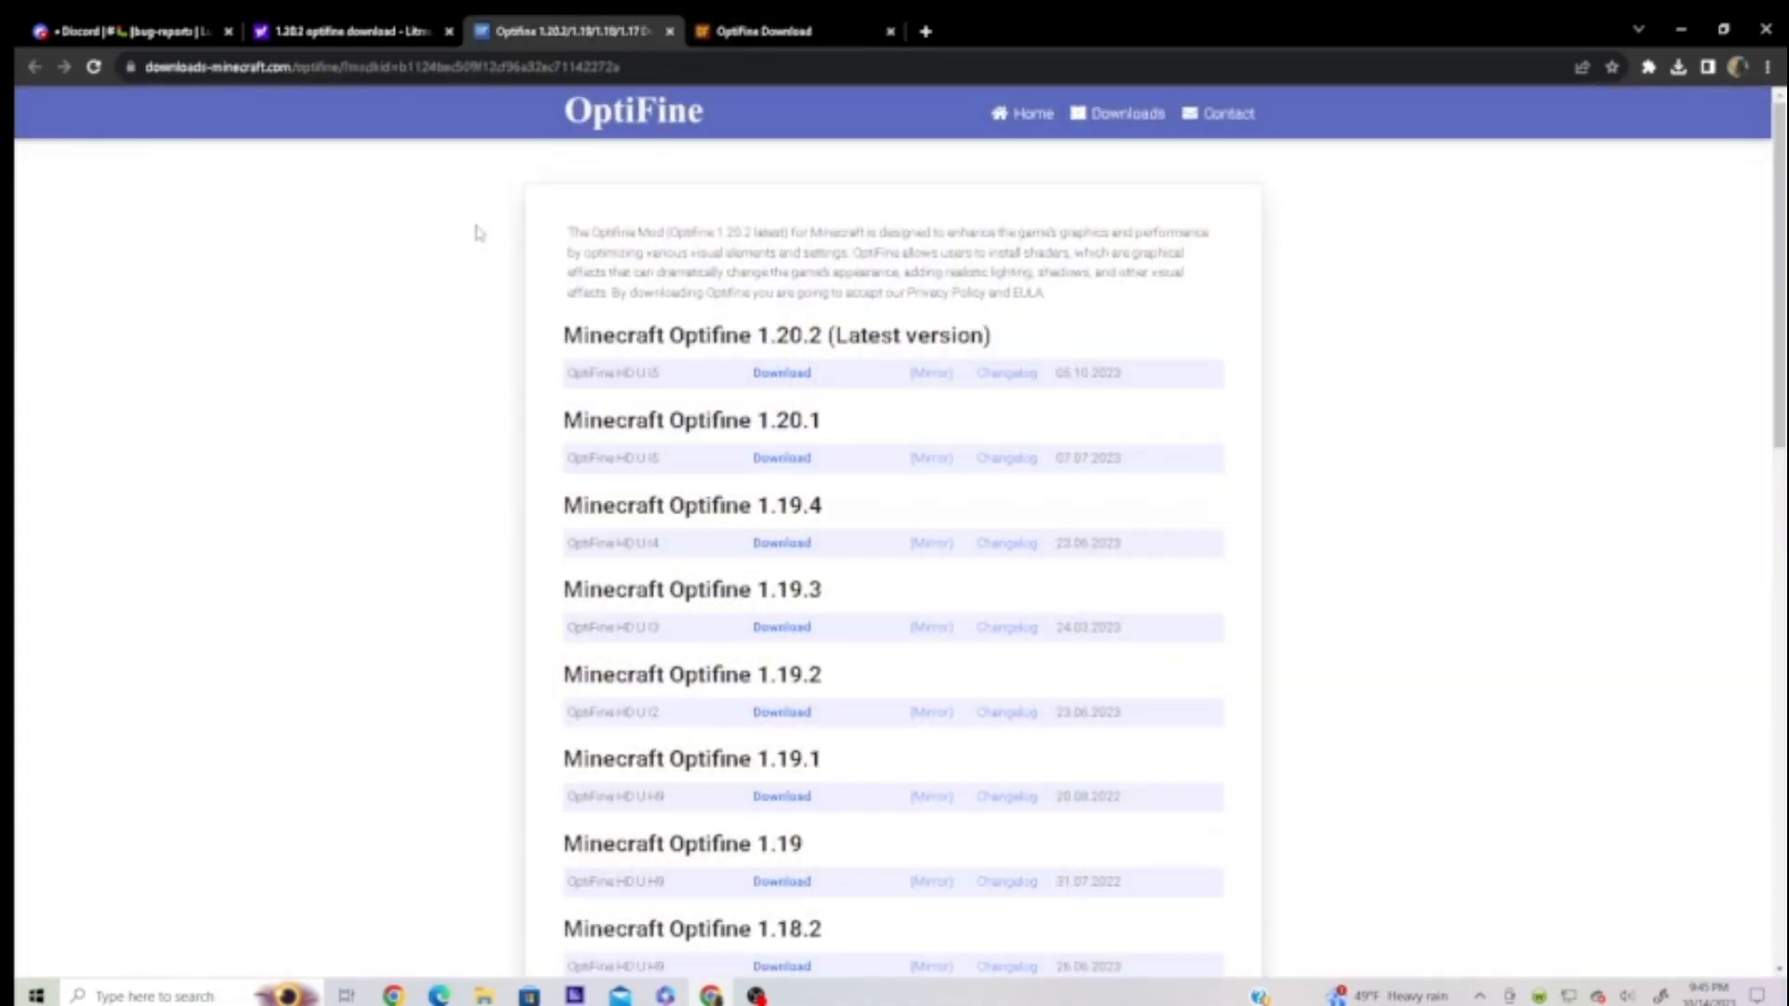
{"action": "left_click", "coordinate": [781, 458]}
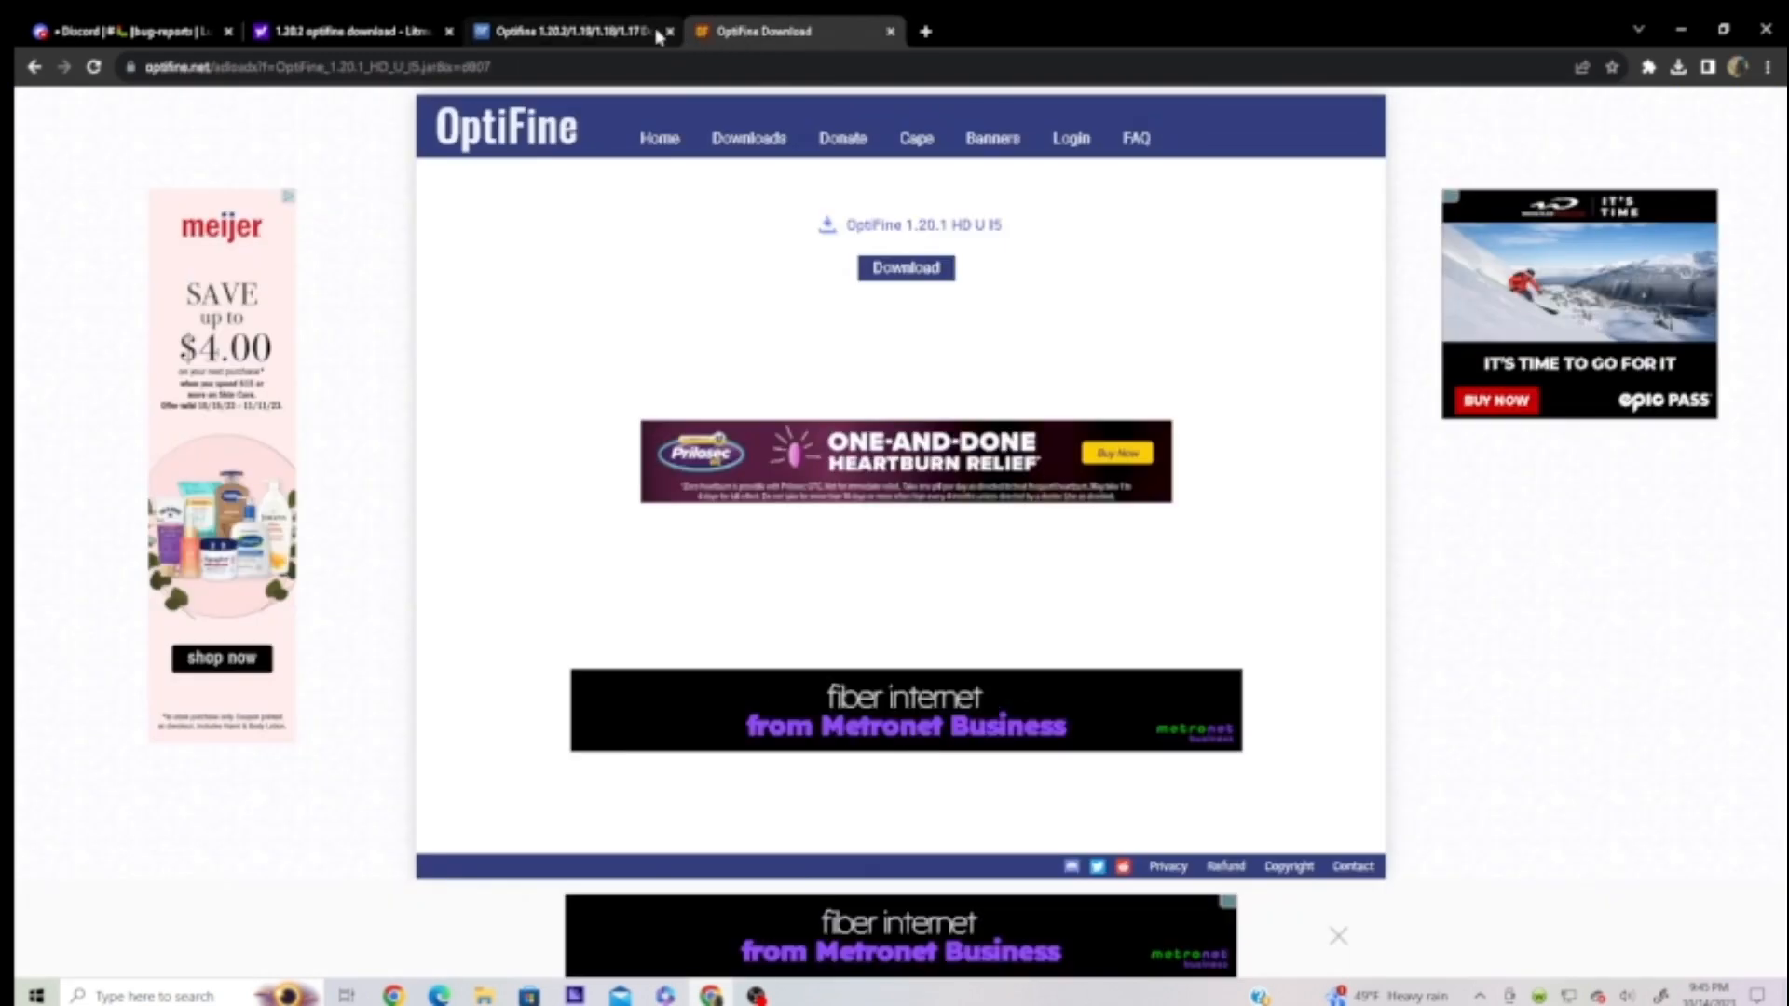
{"action": "left_click", "coordinate": [567, 32]}
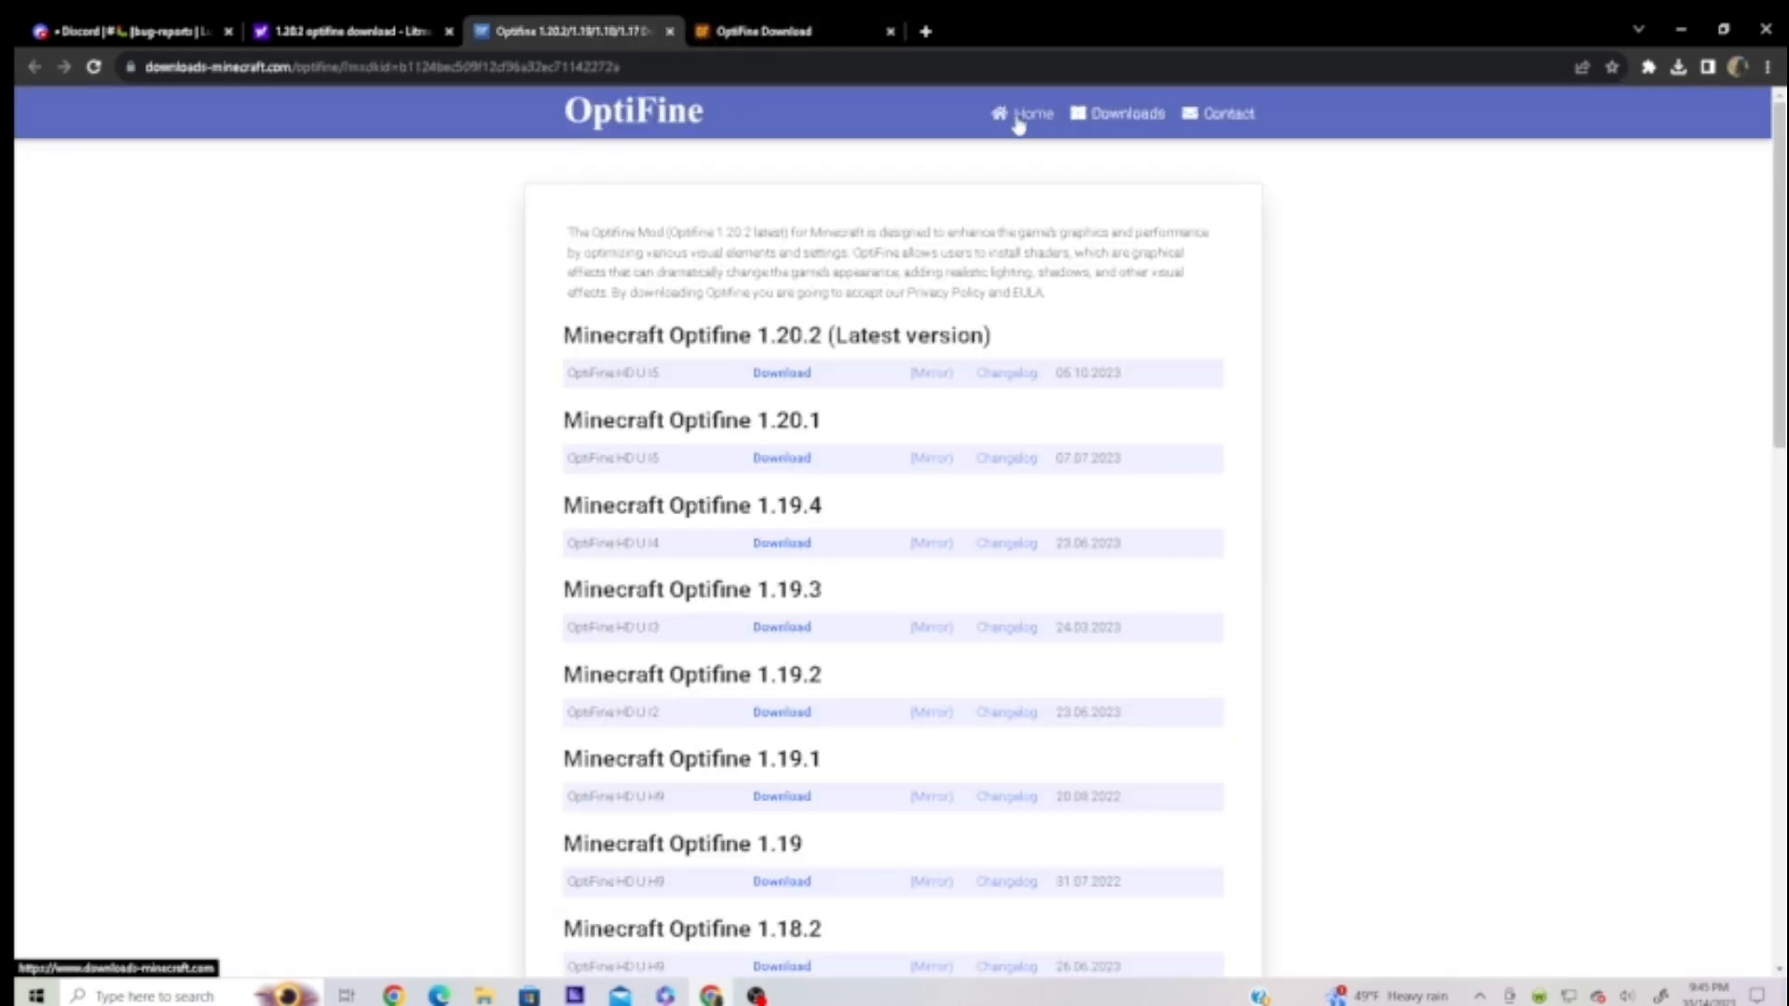
{"action": "left_click", "coordinate": [1029, 114]}
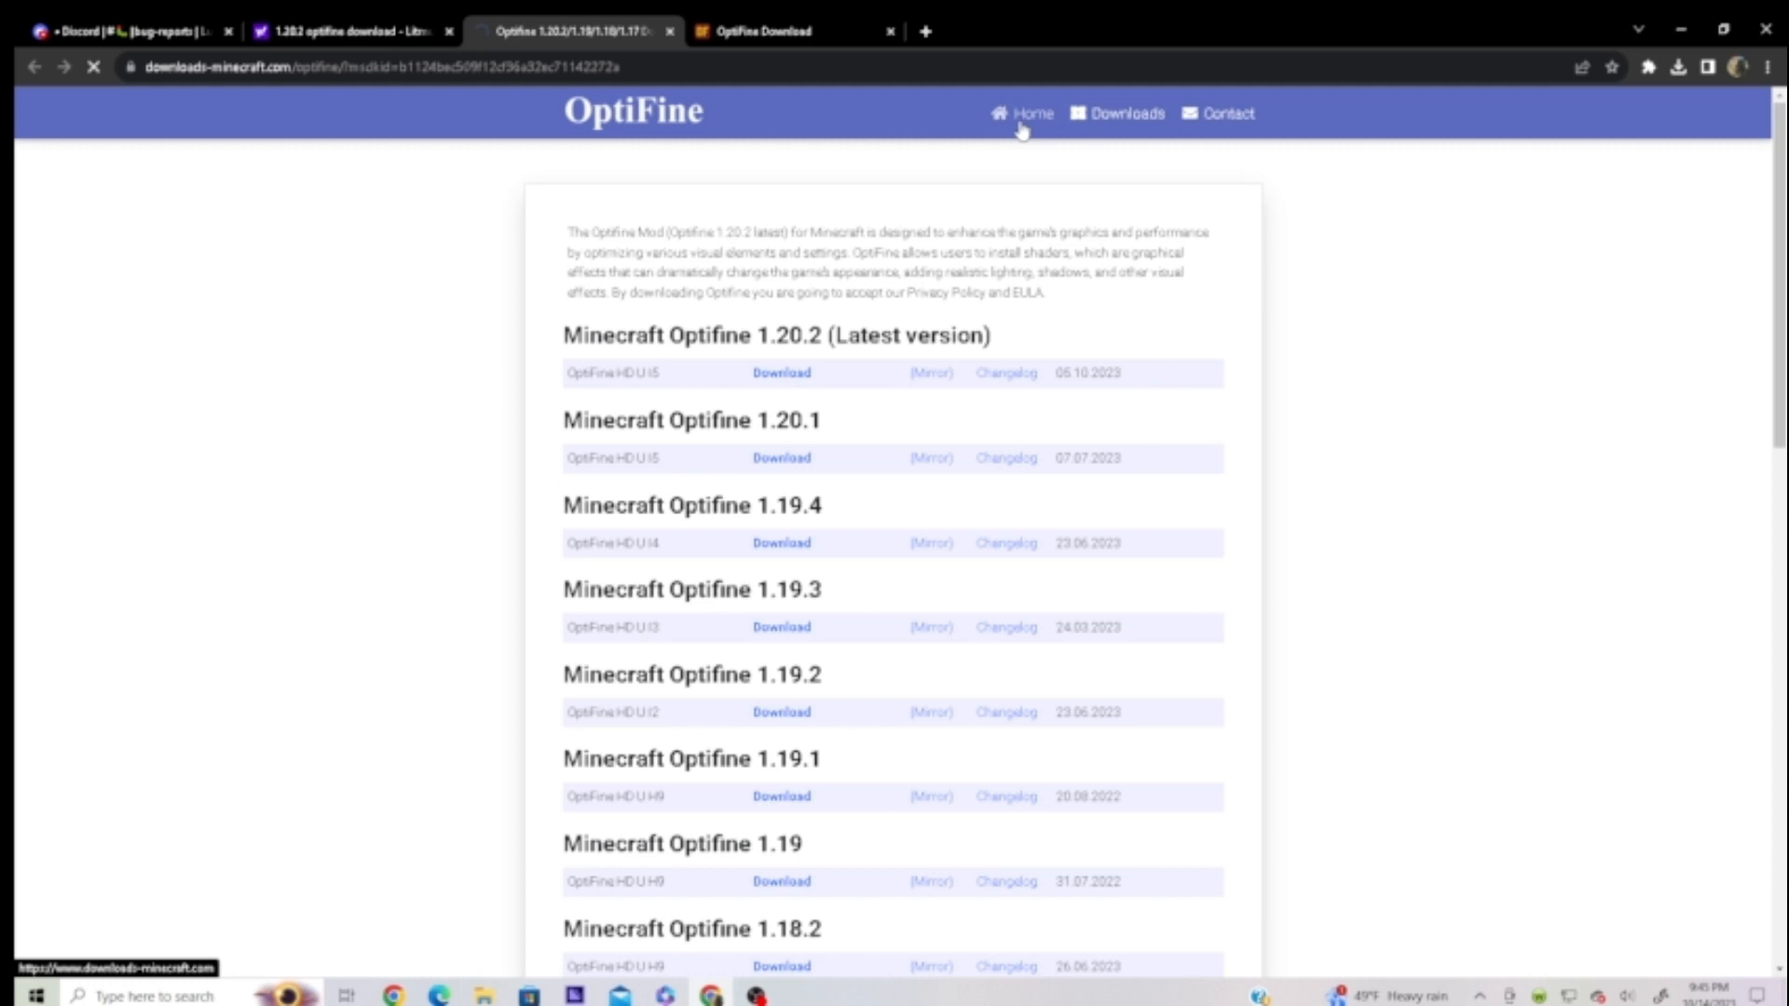
{"action": "mouse_move", "coordinate": [1128, 119]}
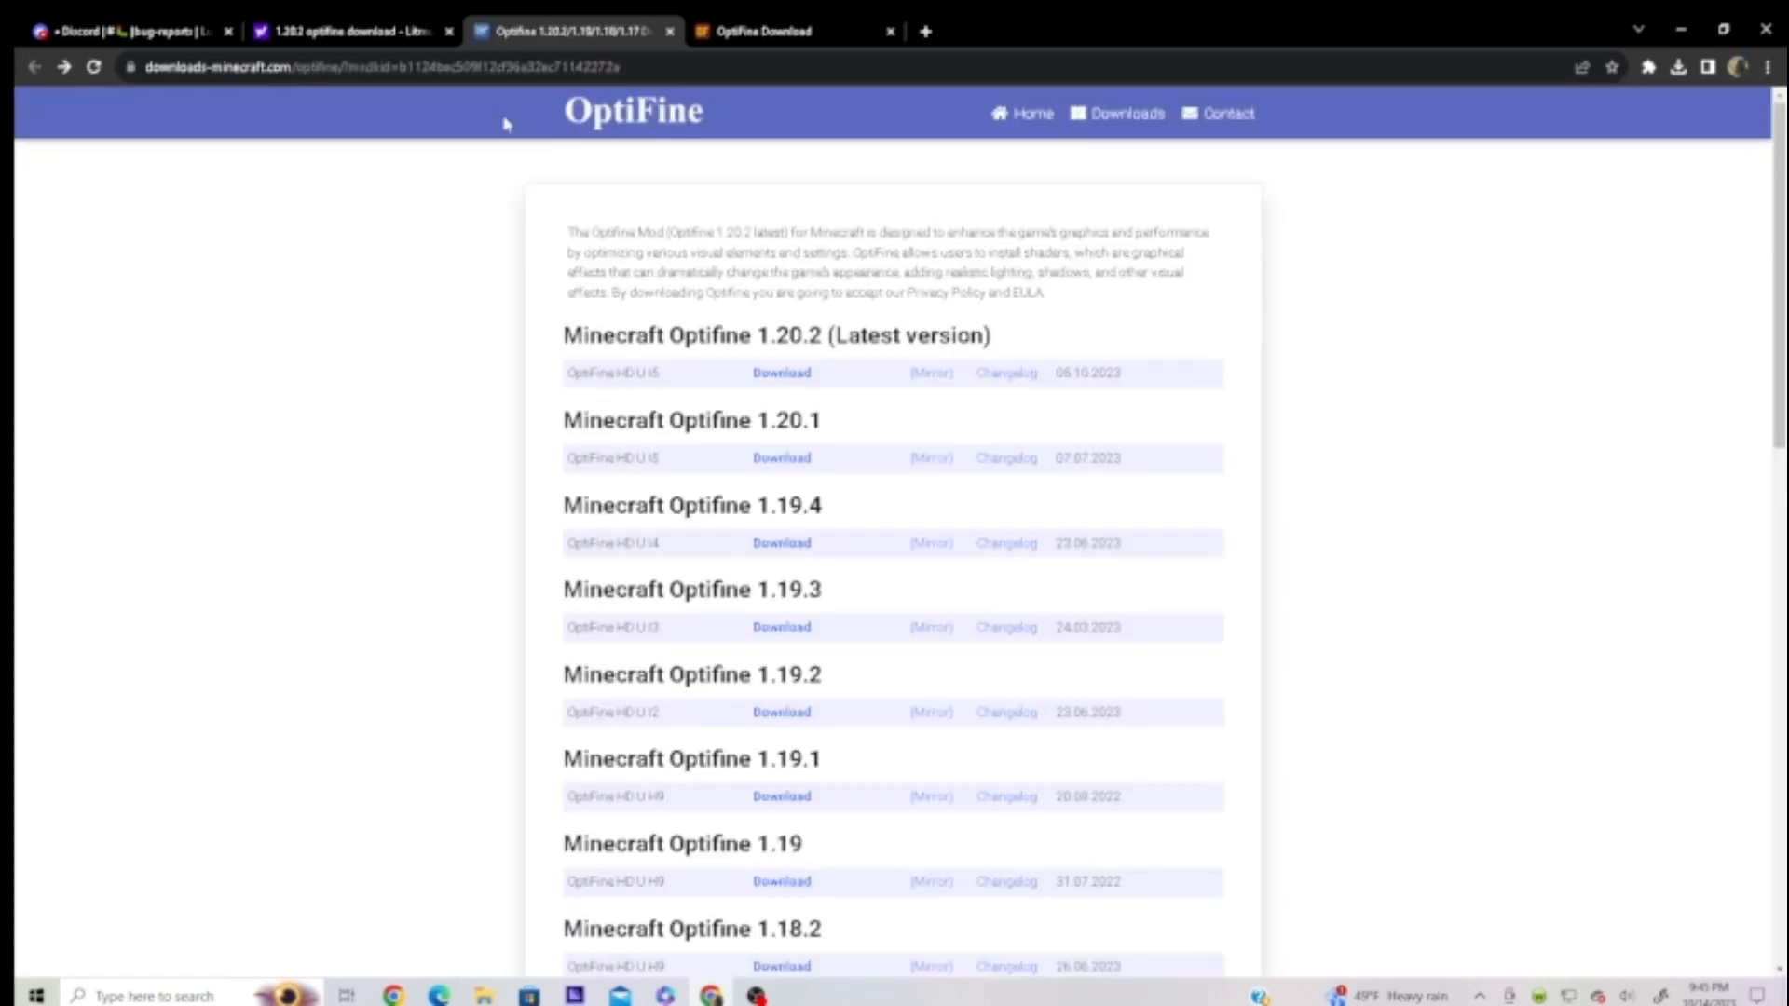
{"action": "mouse_move", "coordinate": [1161, 157]}
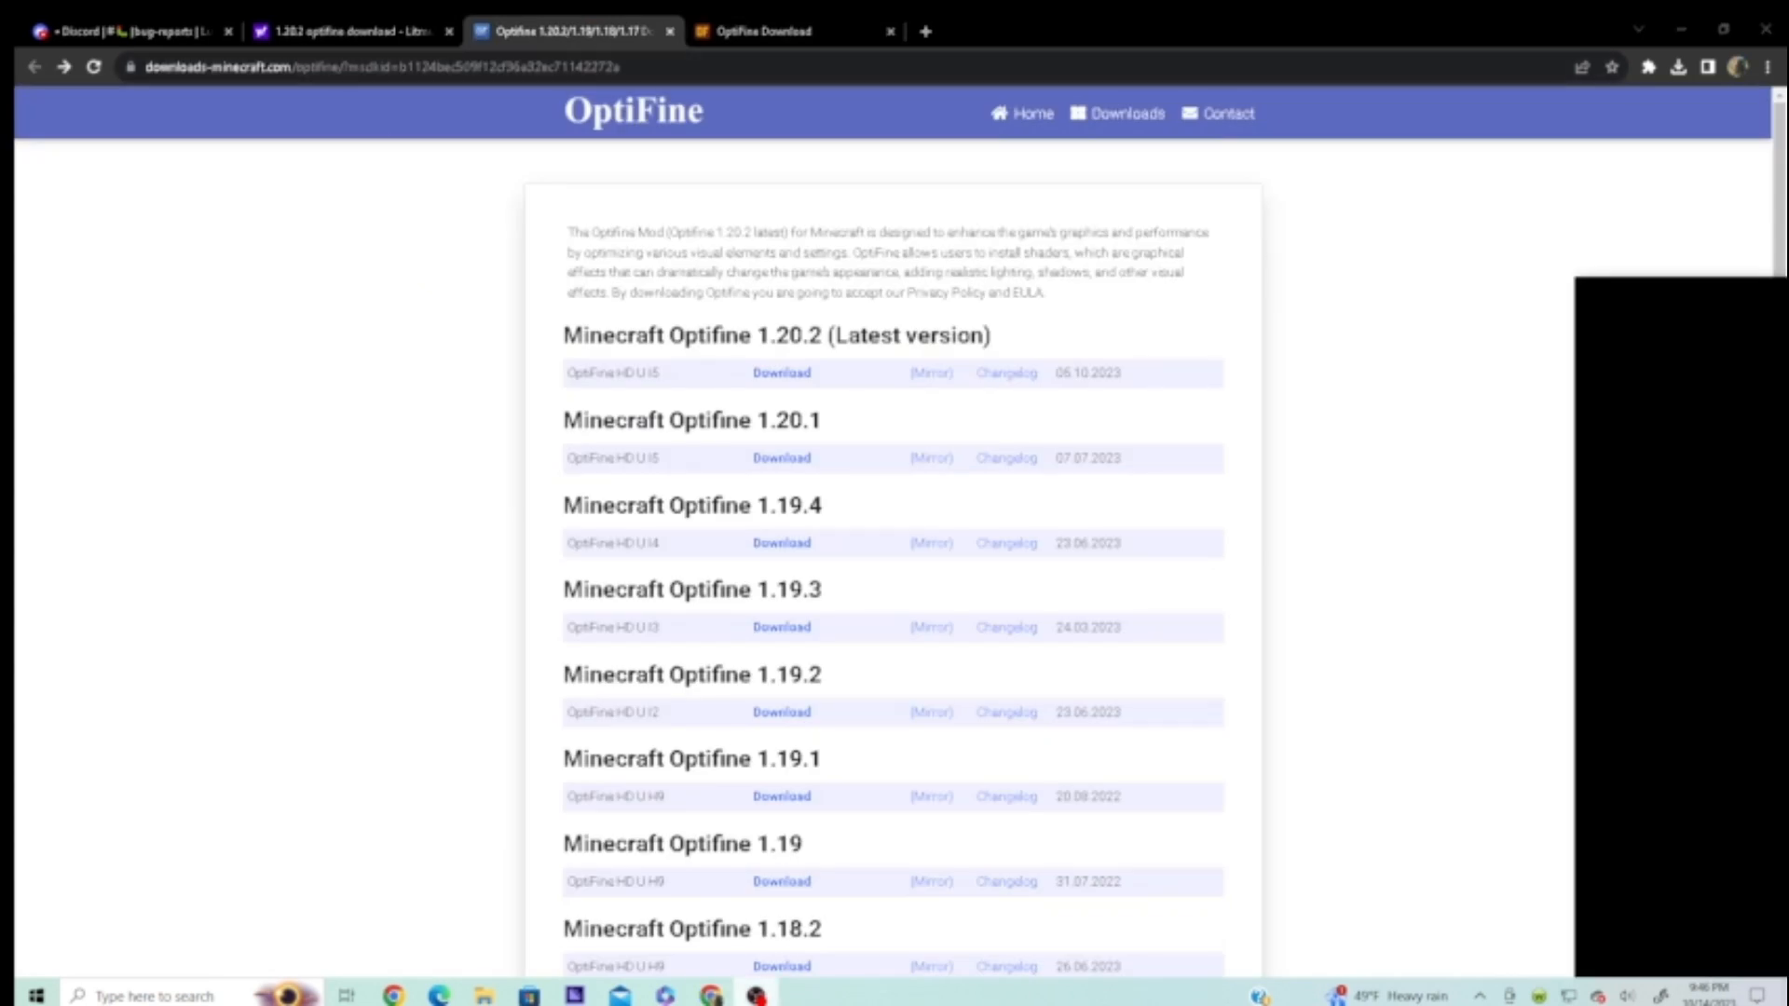
{"action": "mouse_move", "coordinate": [1130, 719]}
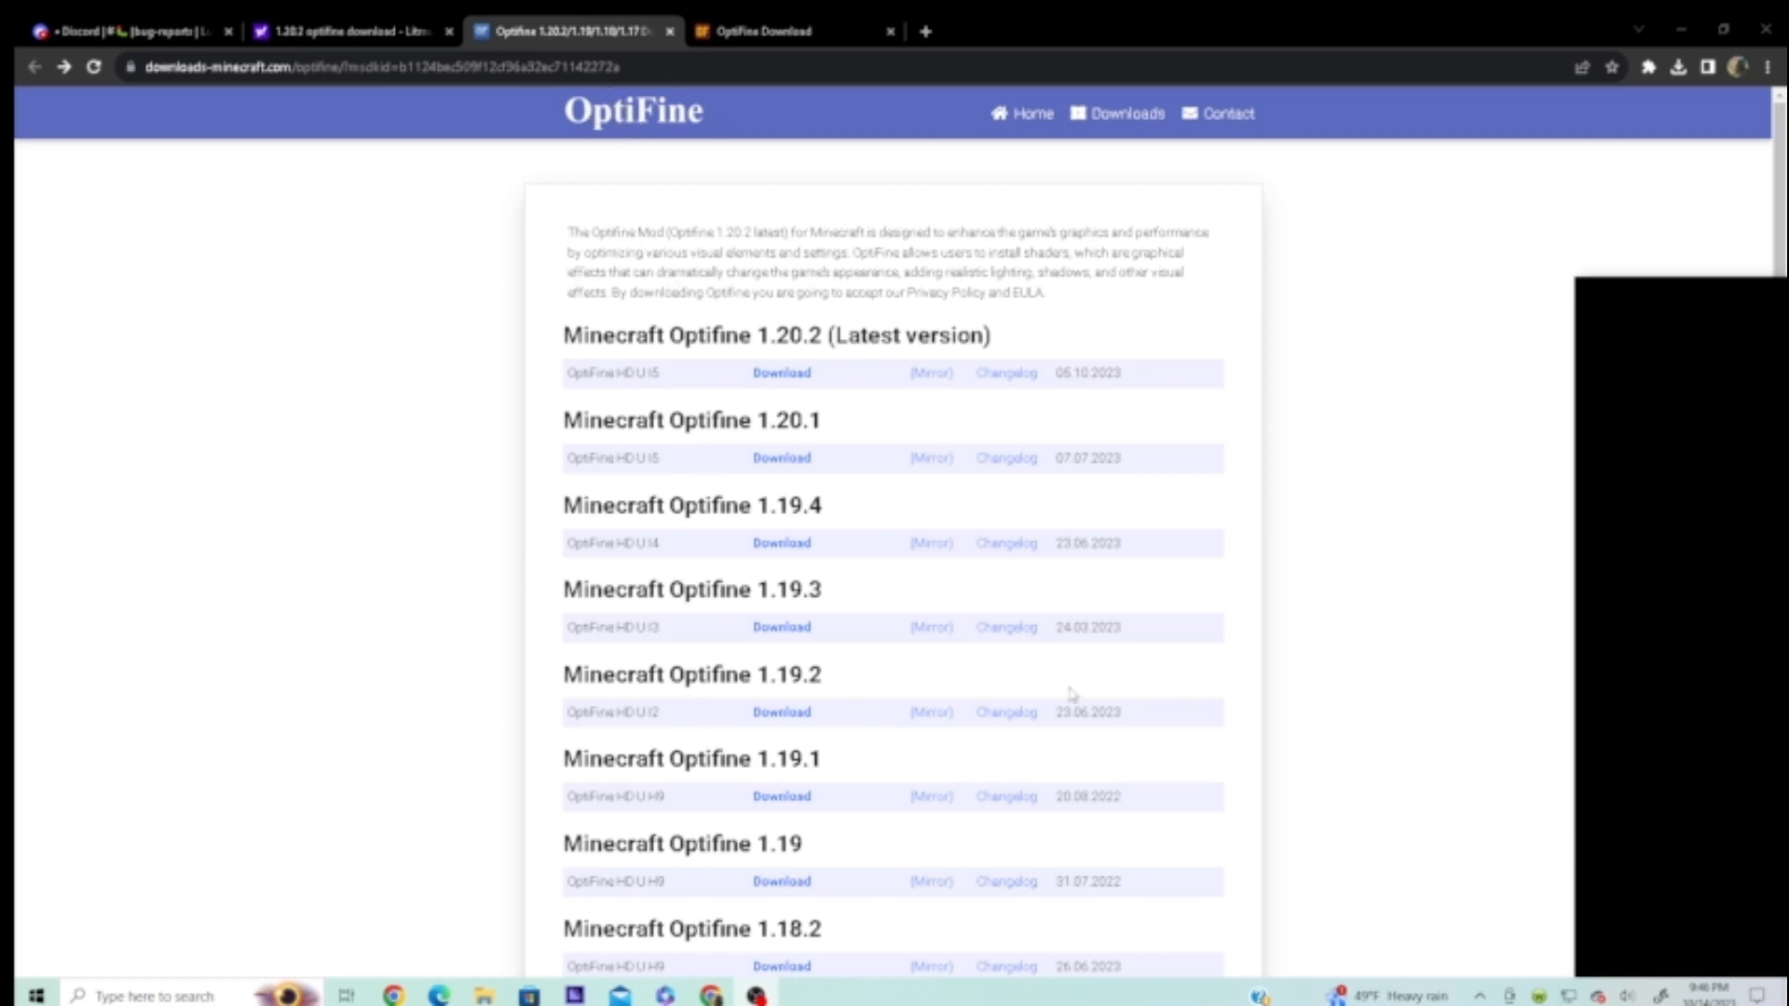
{"action": "mouse_move", "coordinate": [1092, 720]}
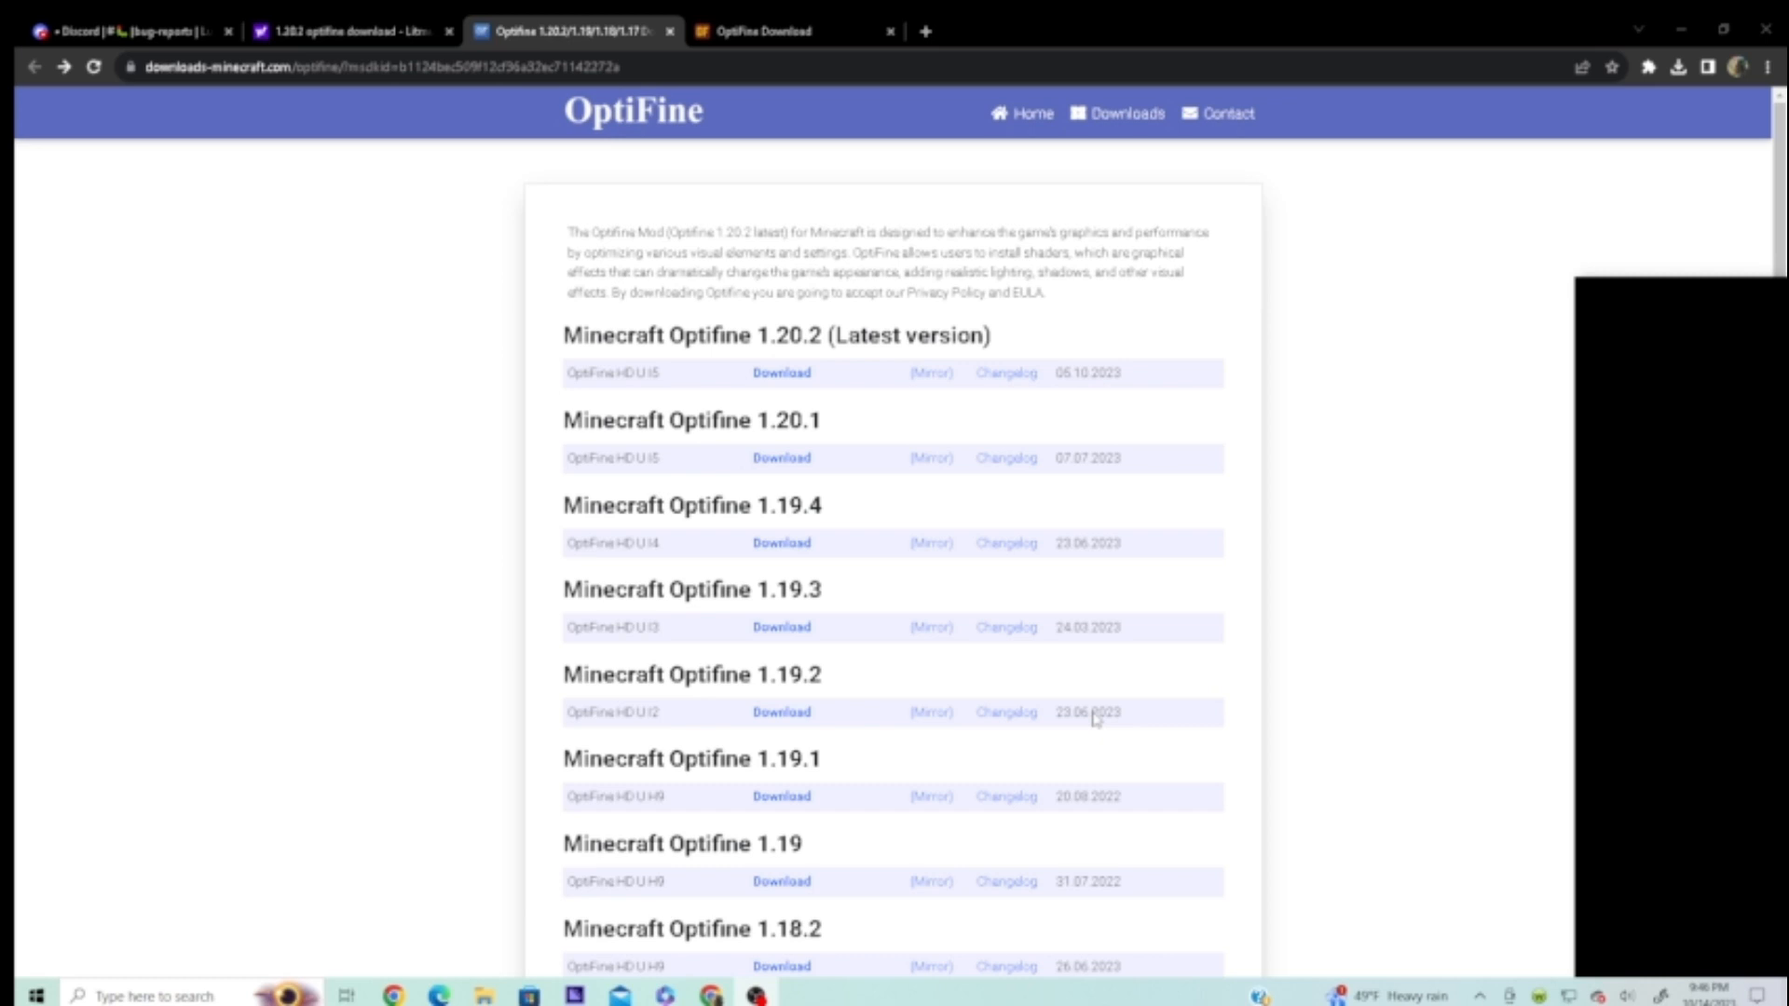